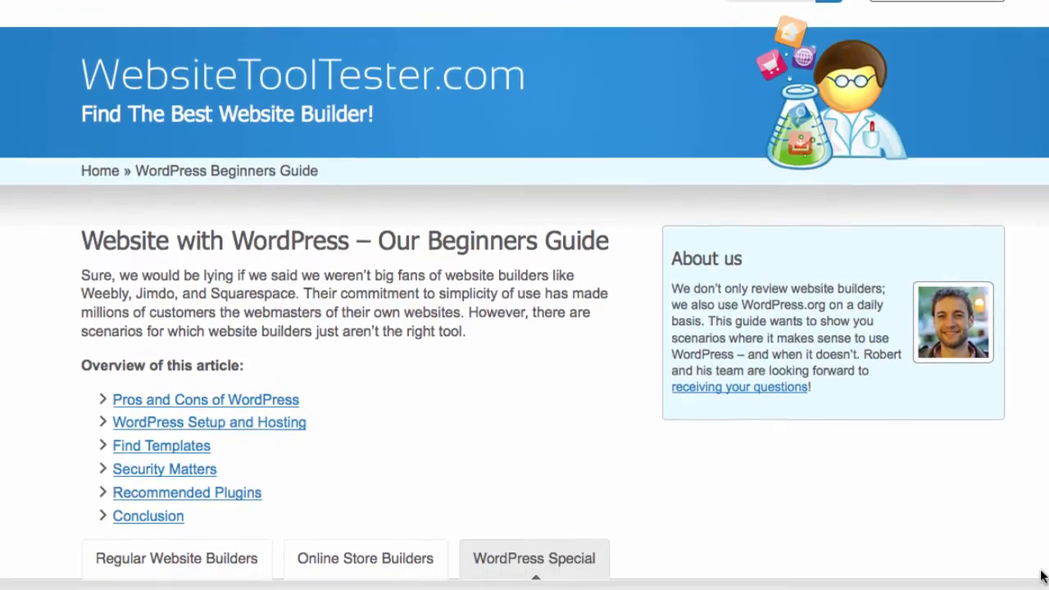
# Scroll to the hosting options and open the shared hosting plan details.
pyautogui.scroll(-3)
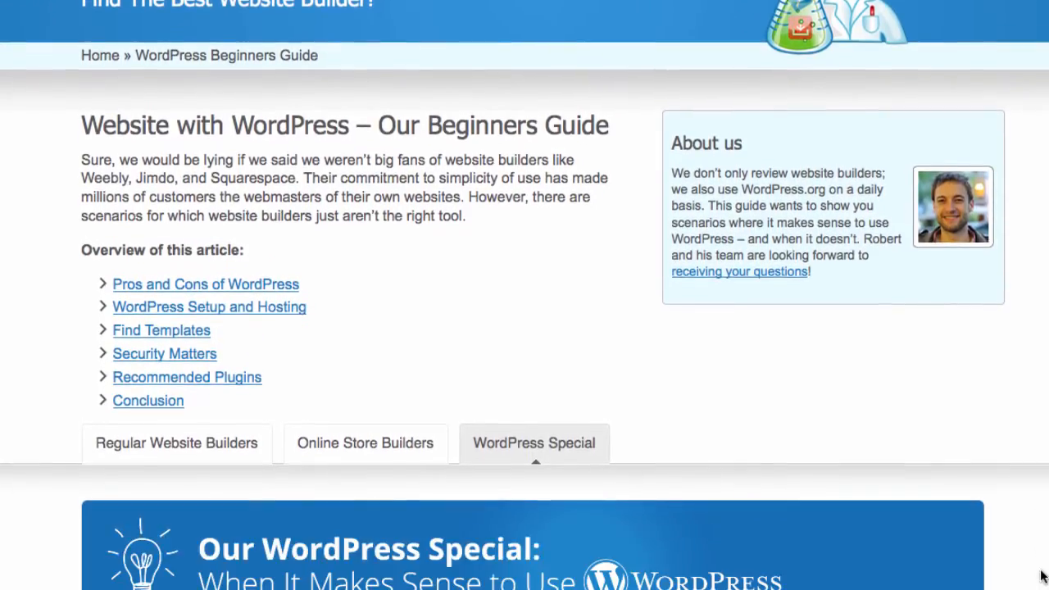
pyautogui.scroll(-3)
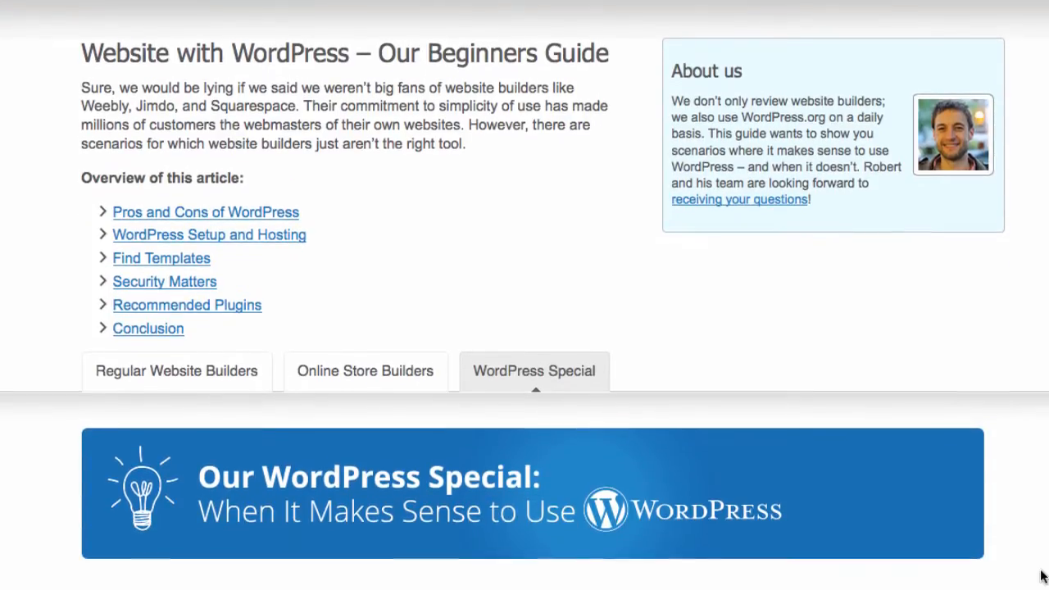
pyautogui.scroll(-3)
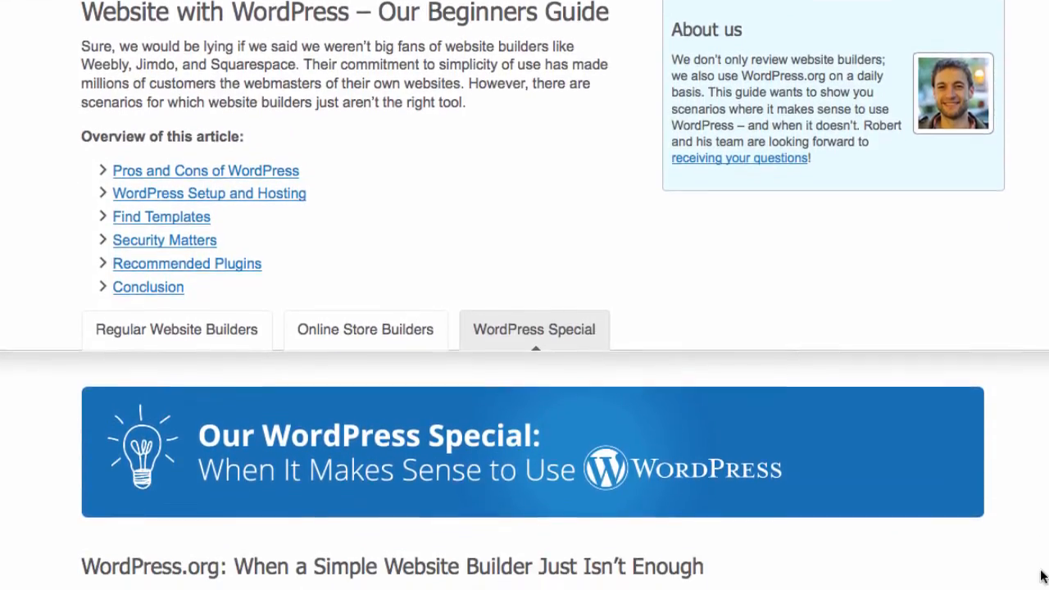
pyautogui.scroll(-3)
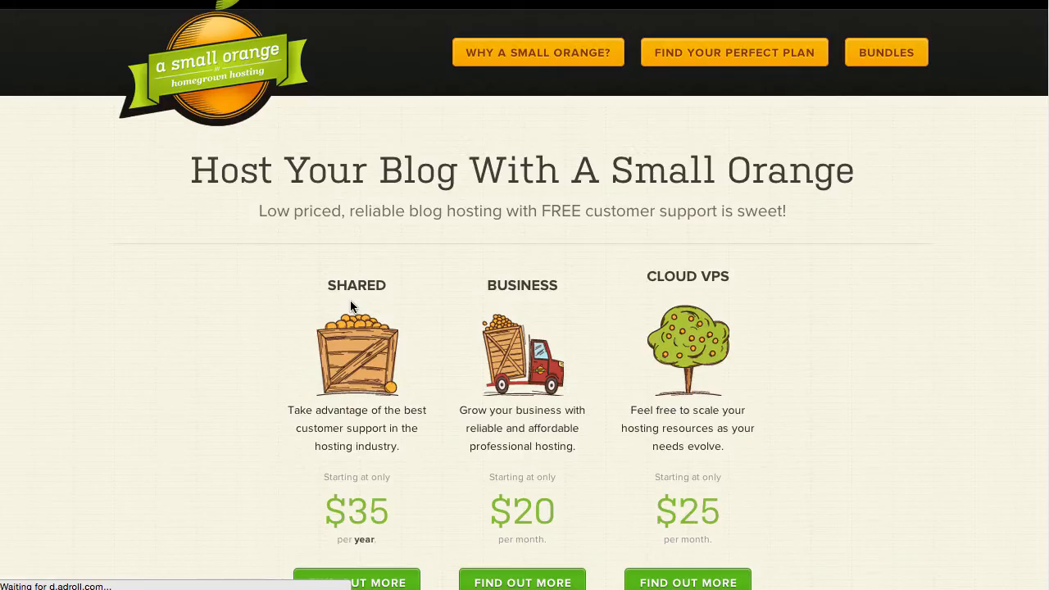
pyautogui.scroll(-3)
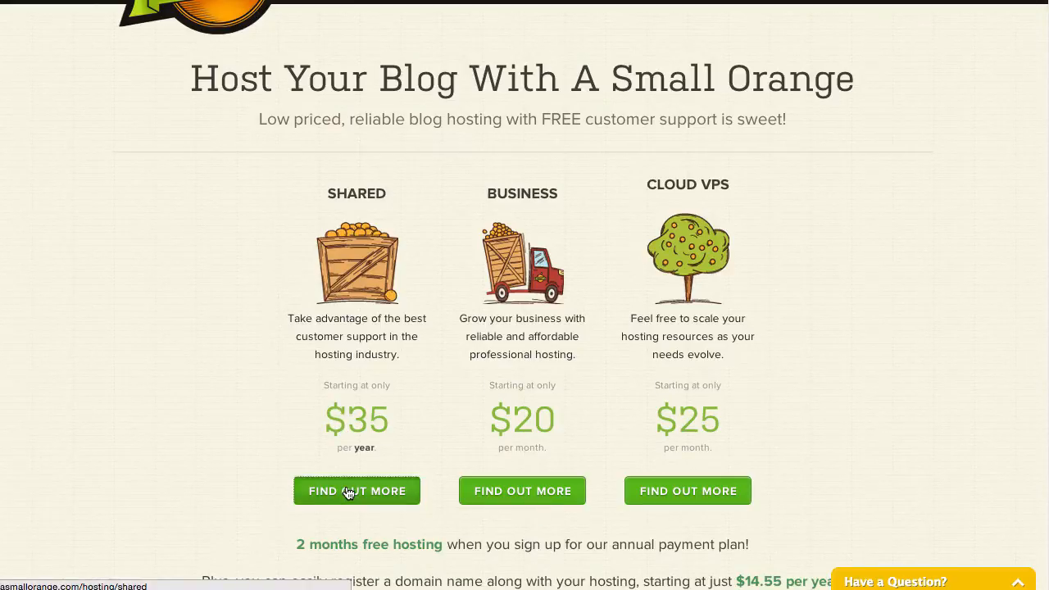
pyautogui.click(357, 492)
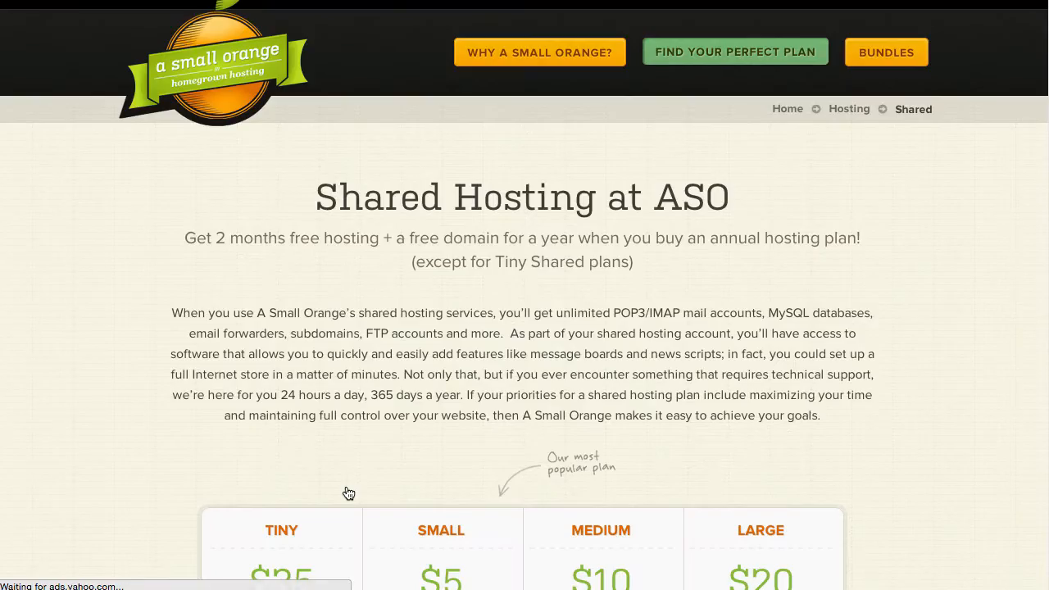
# Reveal the Small plan's annual and monthly order options.
pyautogui.scroll(-3)
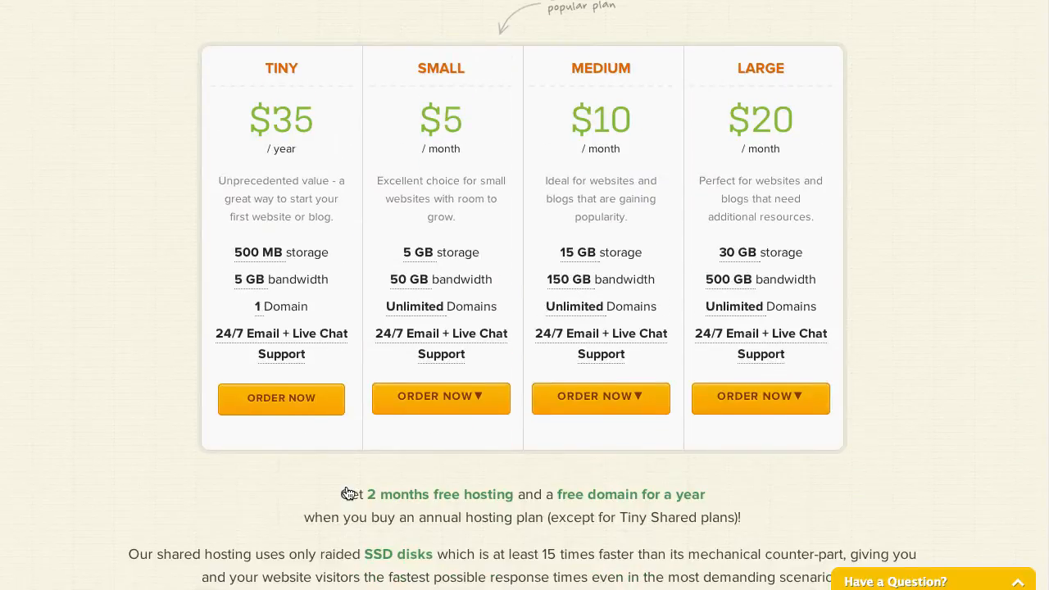
pyautogui.click(441, 398)
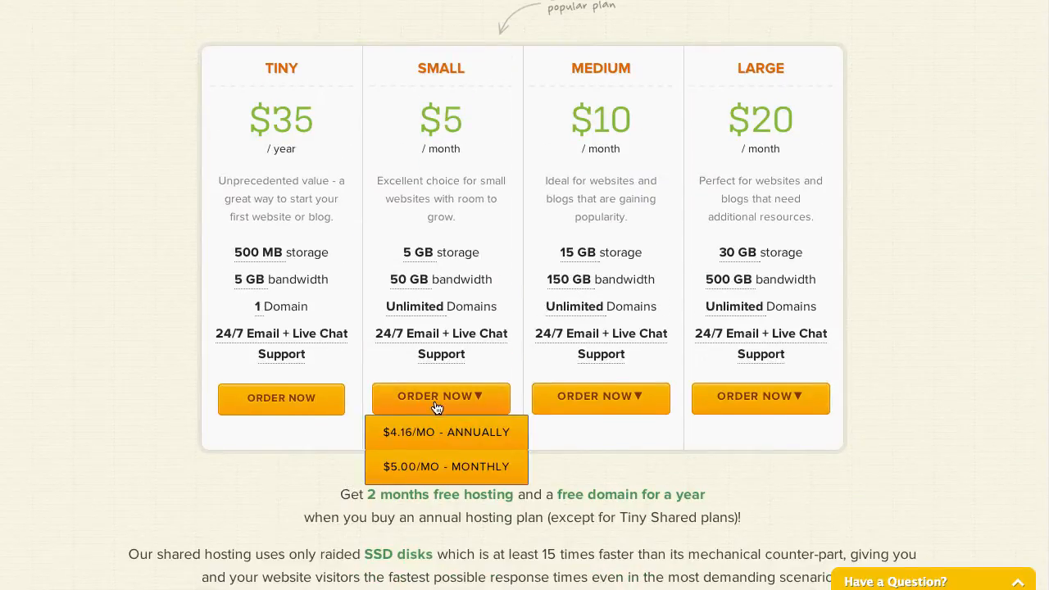
pyautogui.moveTo(446, 433)
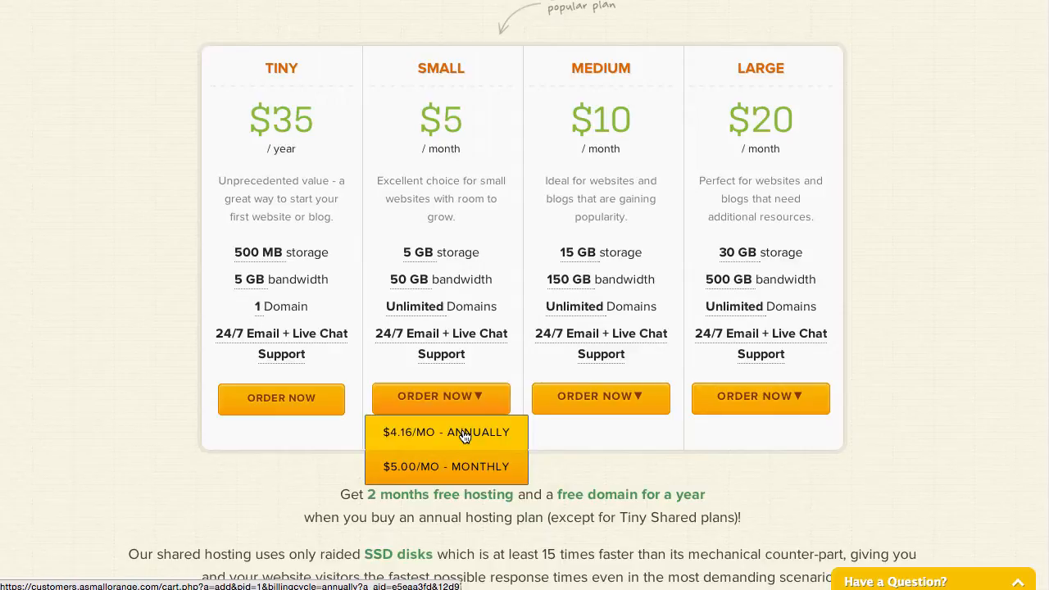
# Order the Small plan annually with the available domain wordpress-setup-test.com.
pyautogui.click(447, 433)
pyautogui.write('wordpress-setup-test')
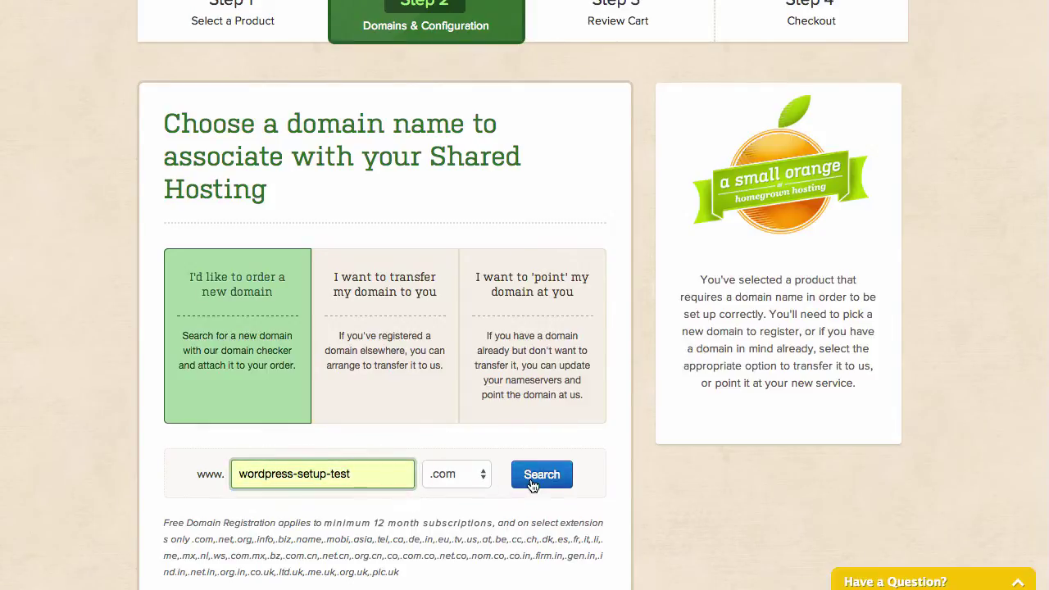
pyautogui.click(541, 474)
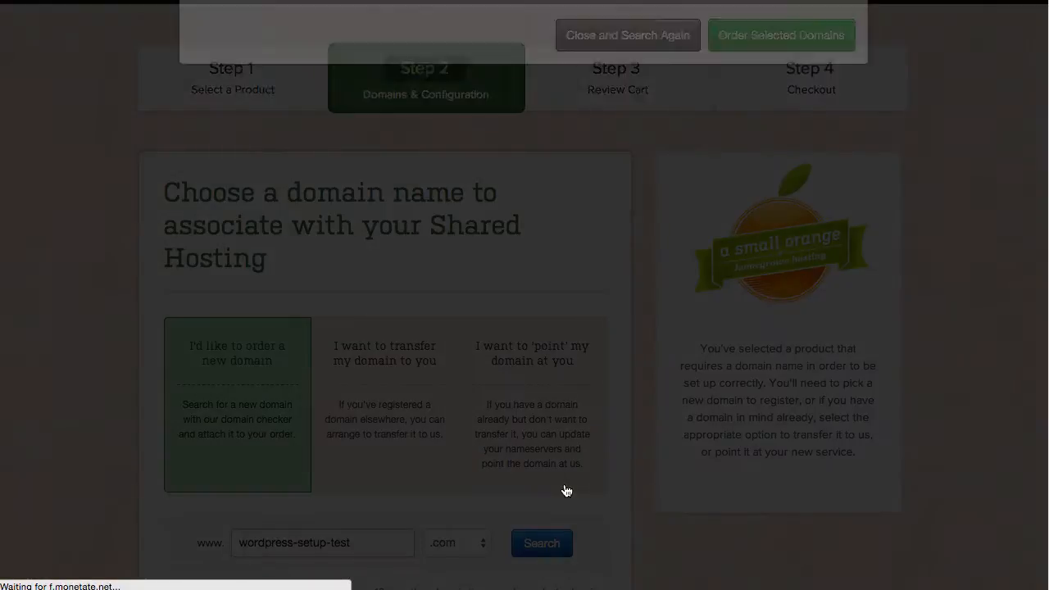
pyautogui.click(540, 542)
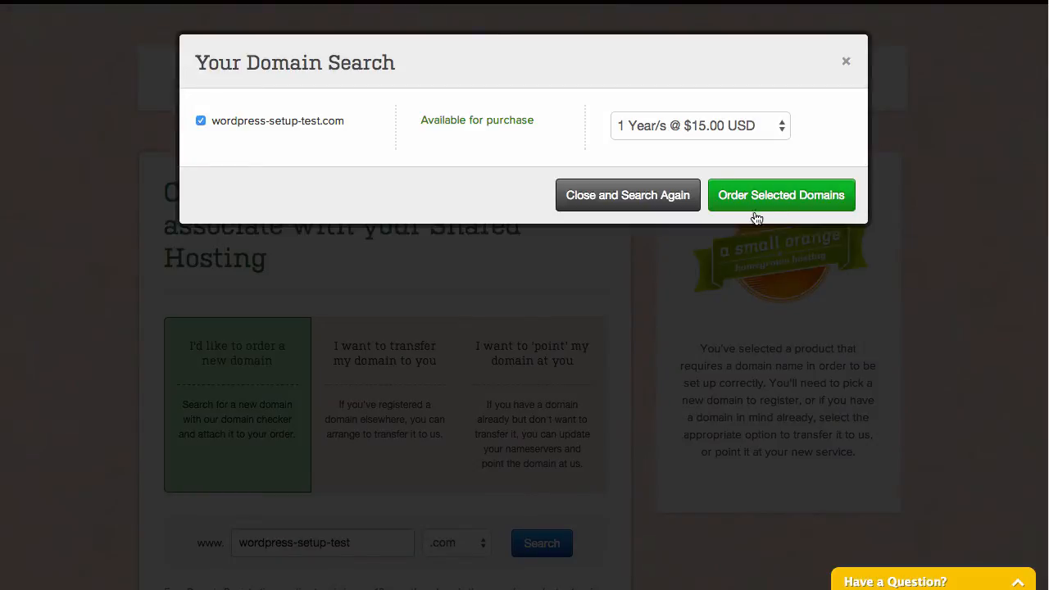
pyautogui.click(780, 195)
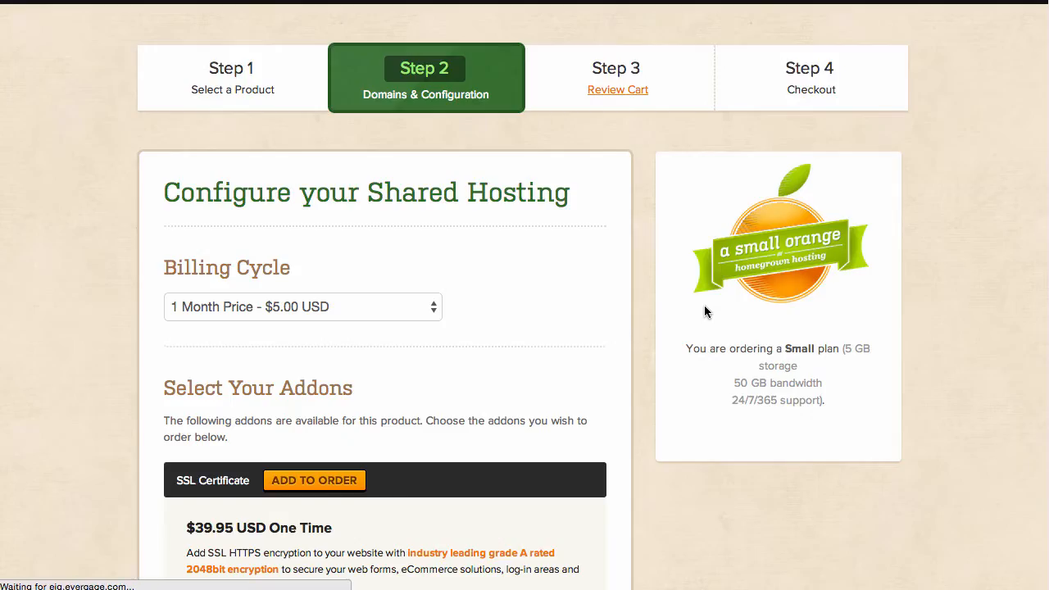
# Choose the 12 Month Price - $4.17 USD (Free Domain) billing cycle and add the hosting to the cart.
pyautogui.scroll(-3)
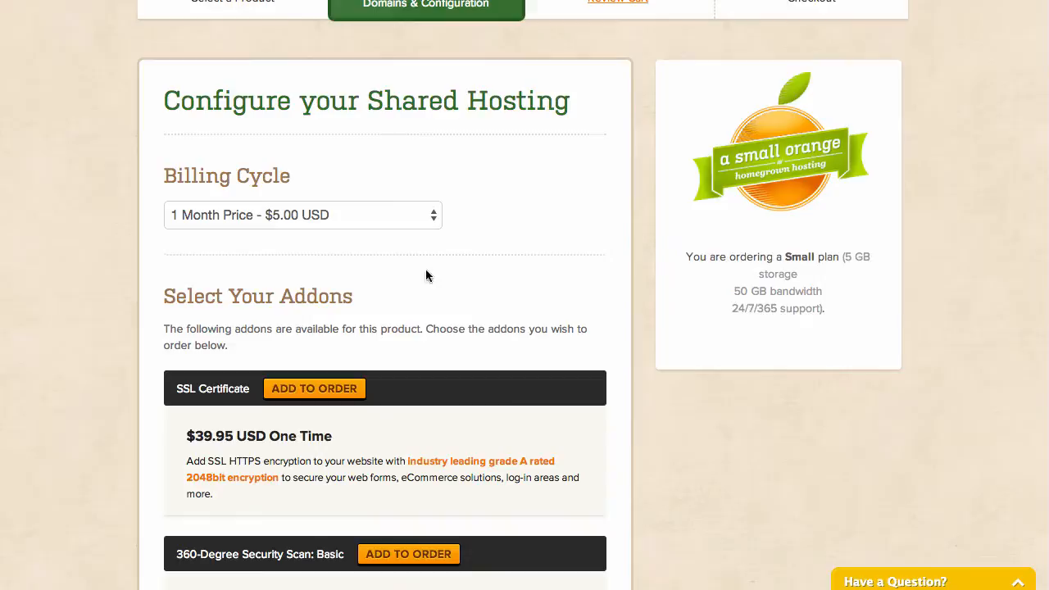
pyautogui.click(301, 215)
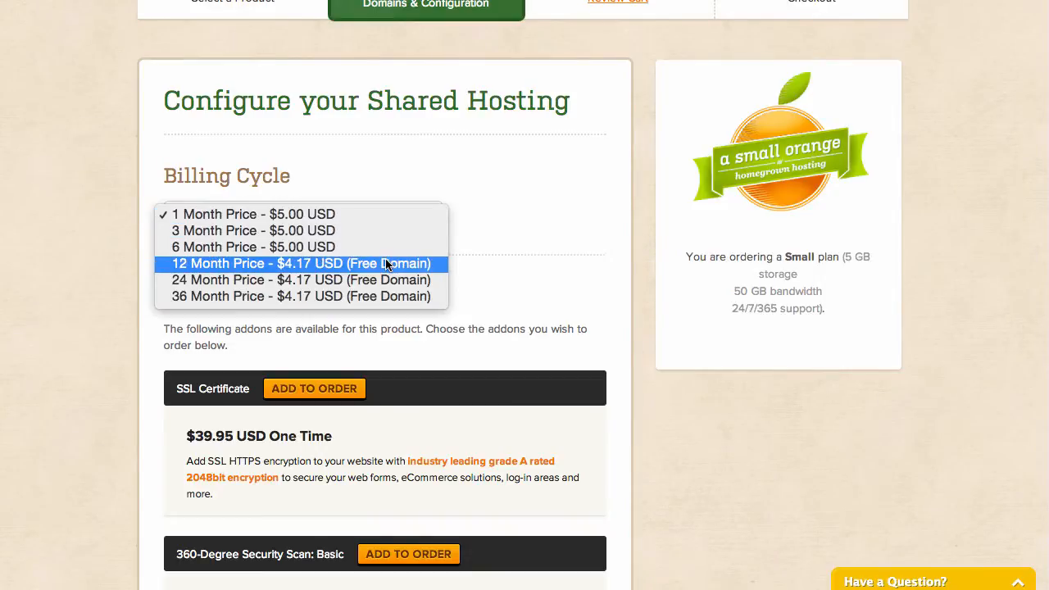
pyautogui.click(299, 262)
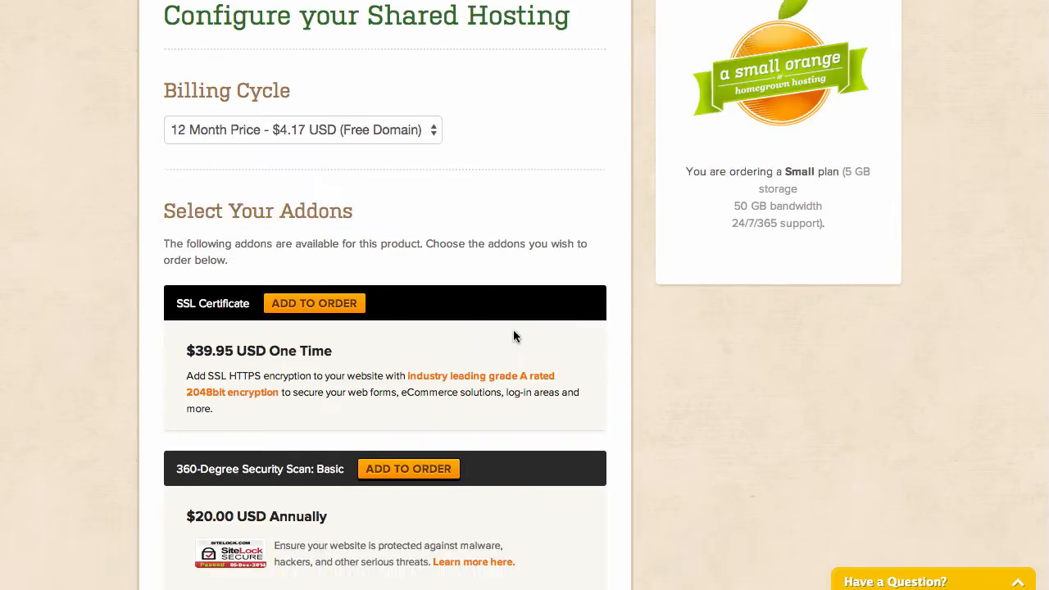
pyautogui.scroll(-3)
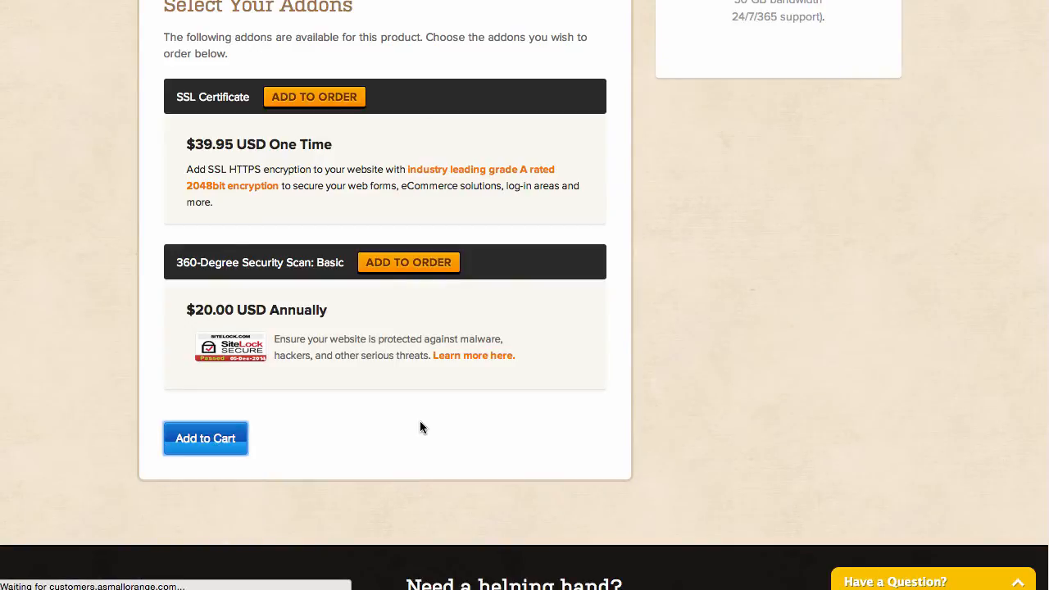
pyautogui.click(205, 438)
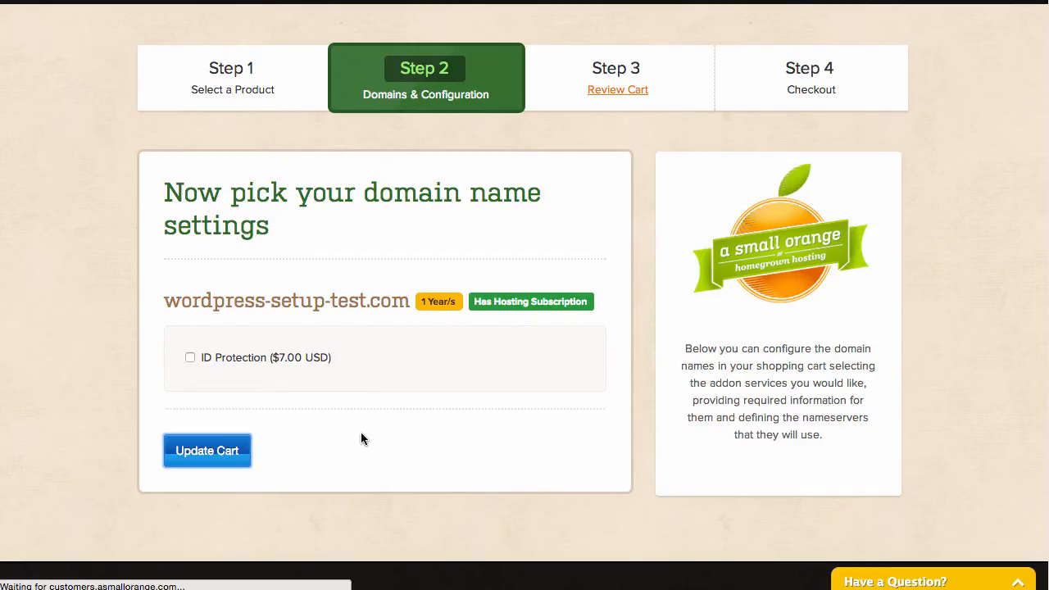
# Confirm domain settings without ID protection and validate the 15% promo code for a $42.50 total.
pyautogui.click(207, 449)
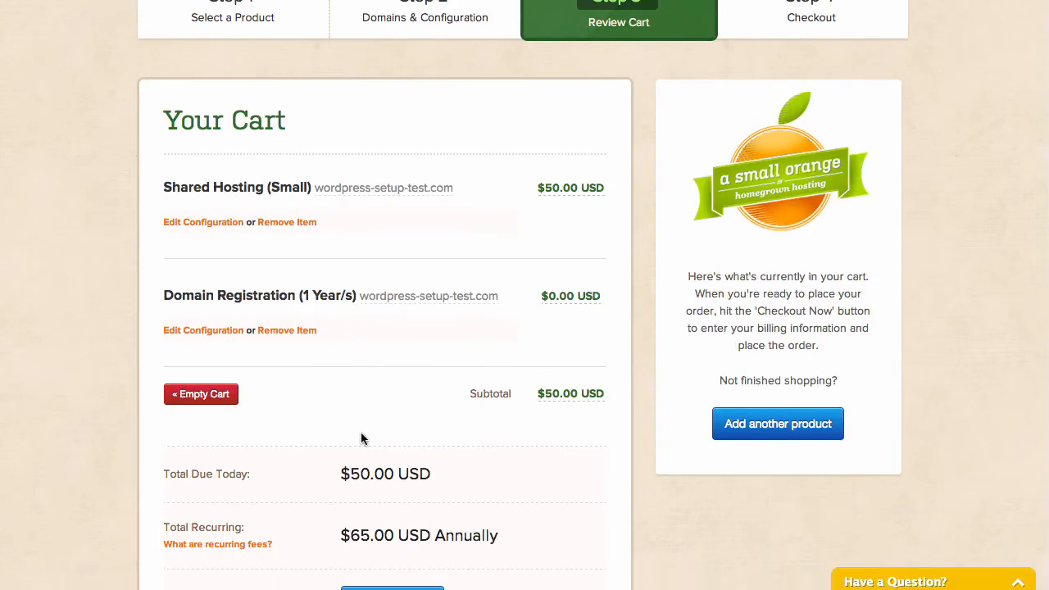
pyautogui.scroll(-3)
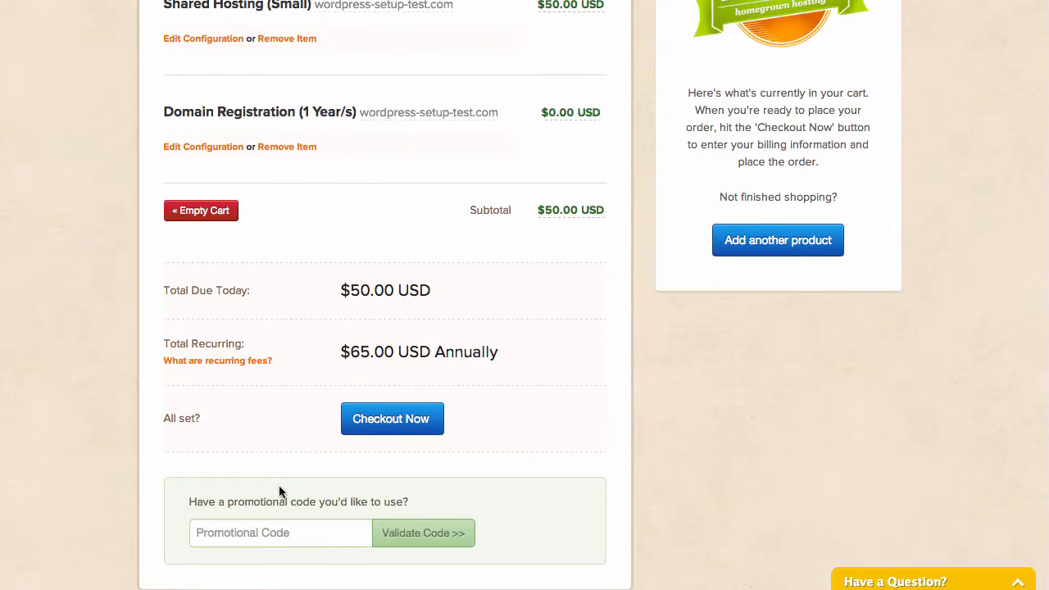
pyautogui.scroll(-3)
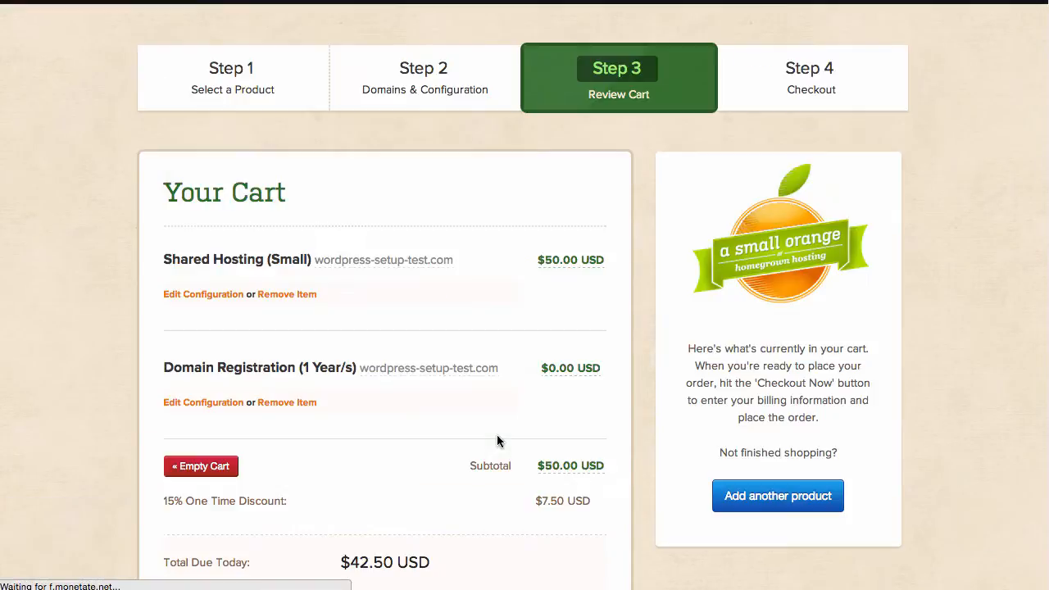
pyautogui.scroll(-3)
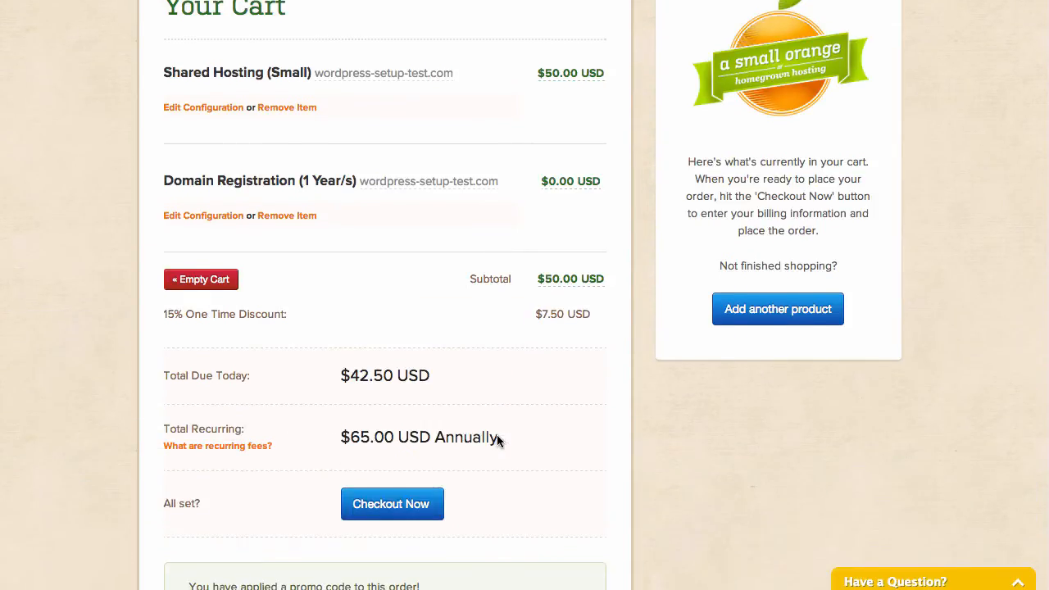
pyautogui.scroll(-3)
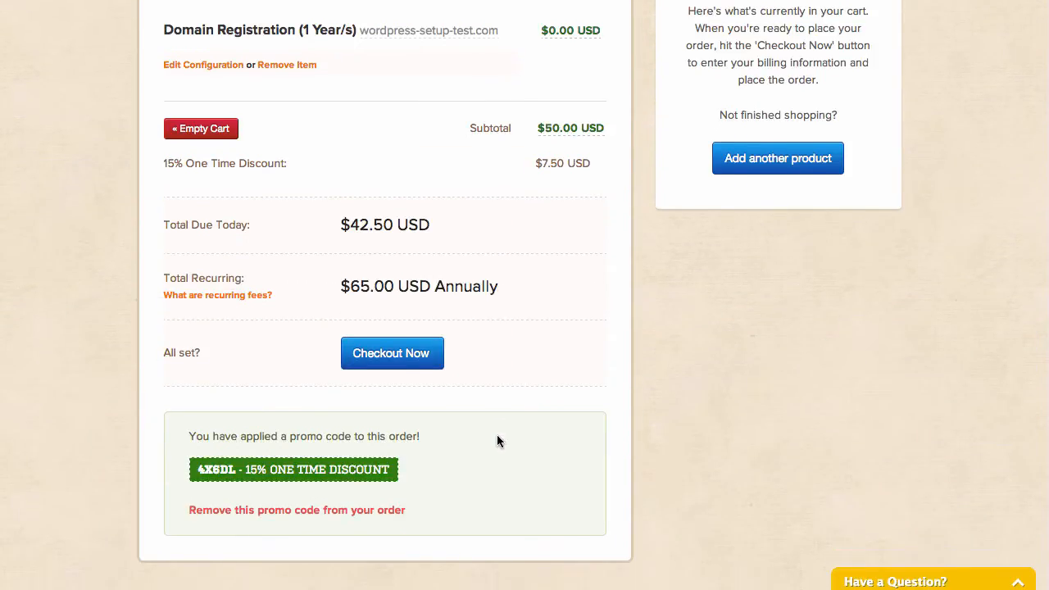
pyautogui.click(392, 353)
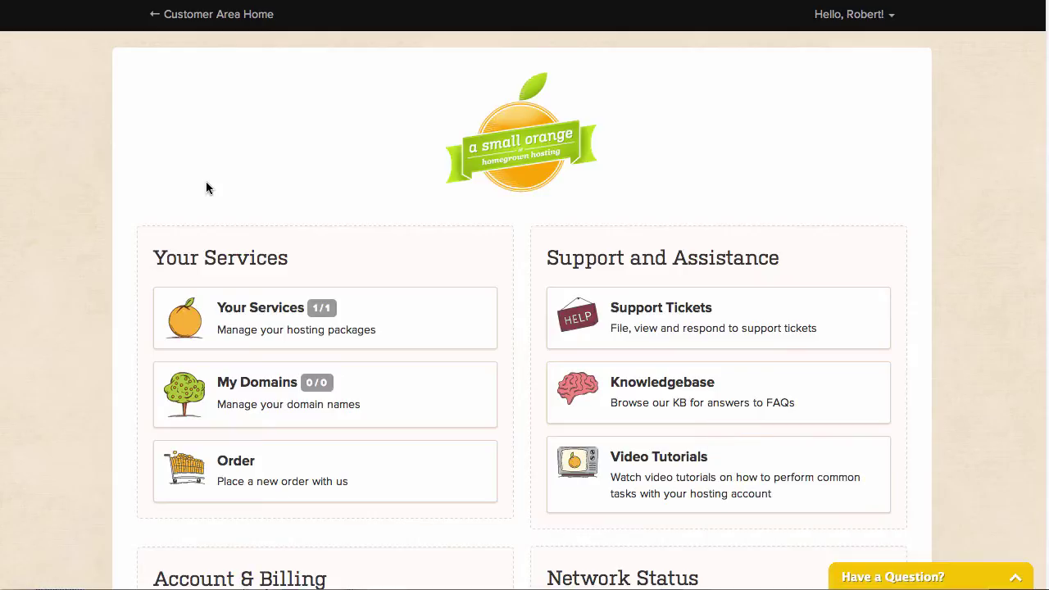
# View the Shared Hosting - Small service details and log into its cPanel control panel.
pyautogui.click(261, 308)
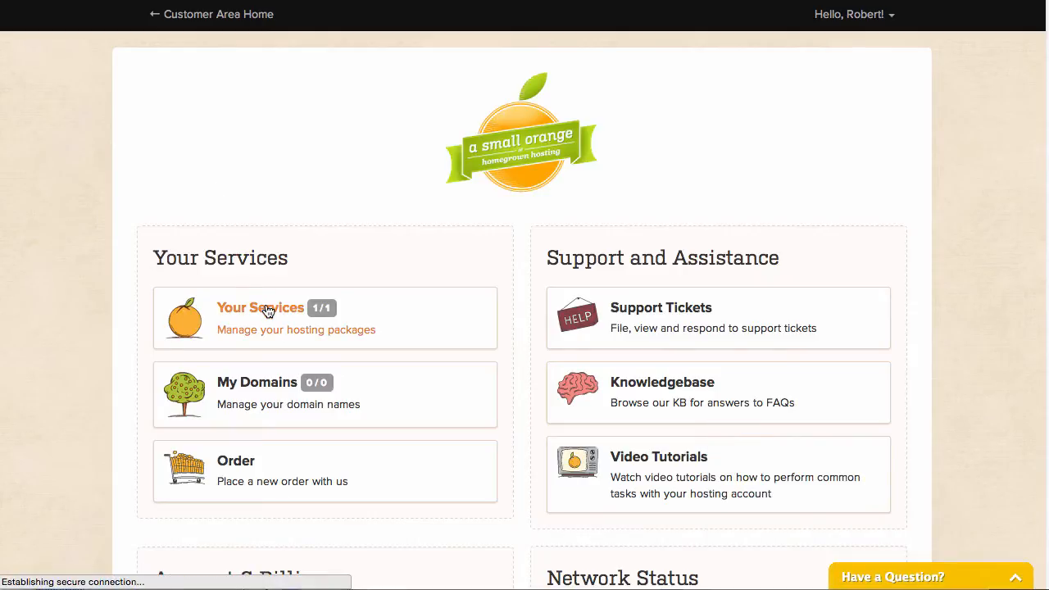
pyautogui.click(259, 308)
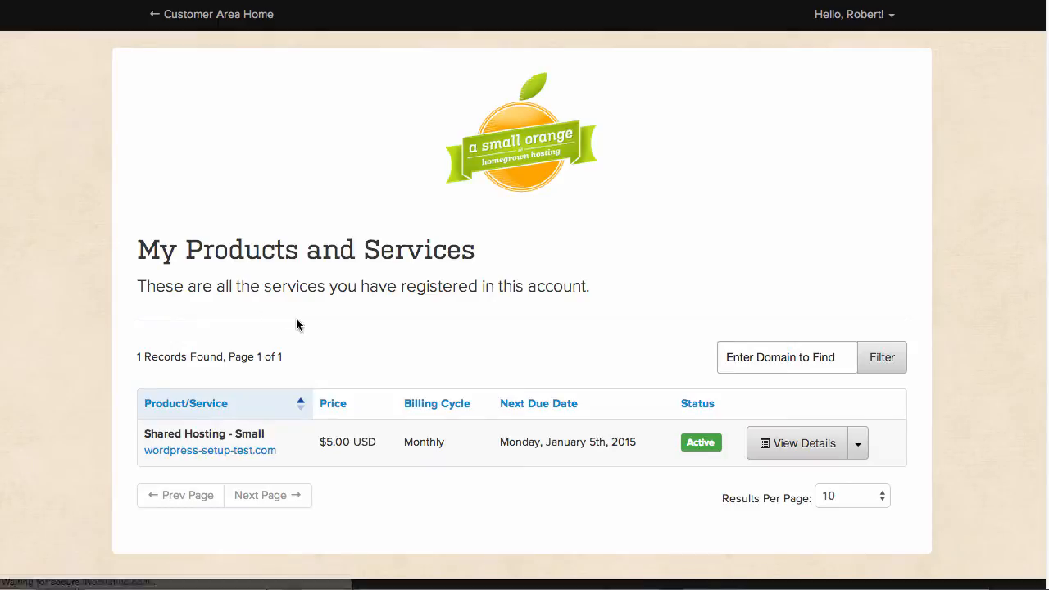
pyautogui.moveTo(800, 443)
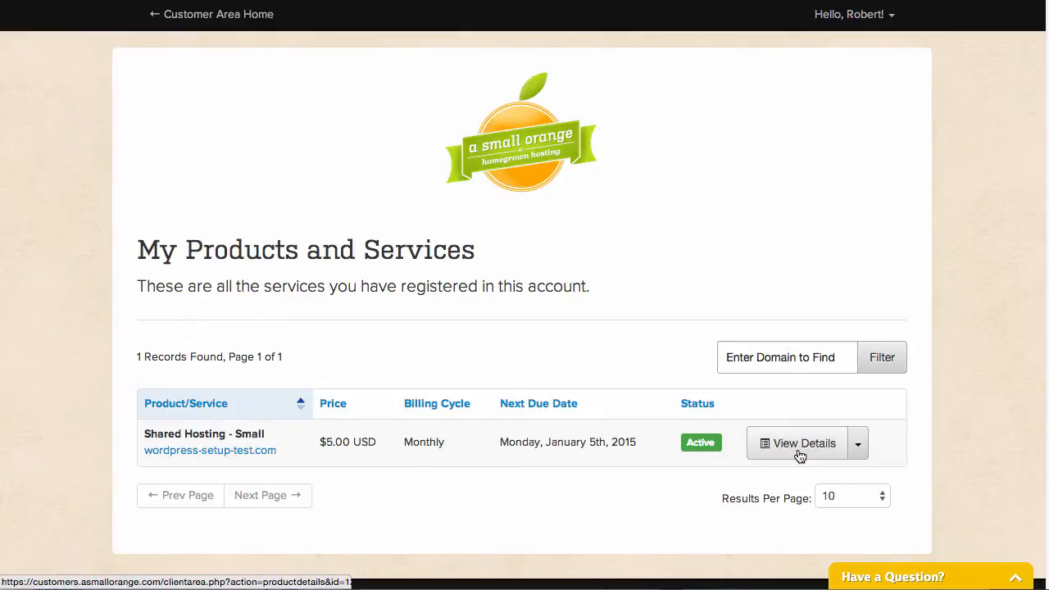
pyautogui.click(797, 442)
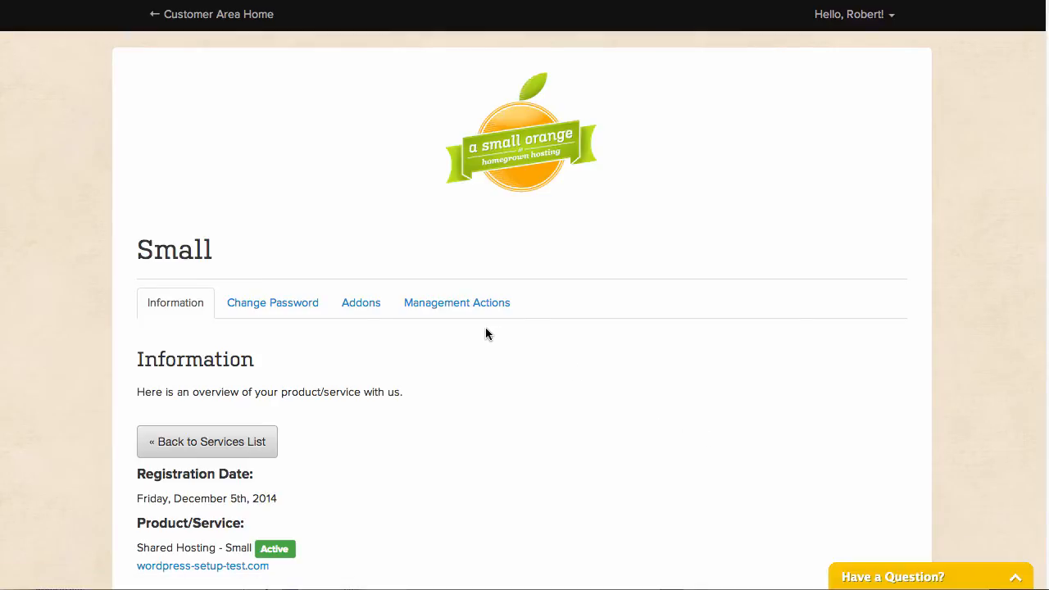
pyautogui.scroll(-3)
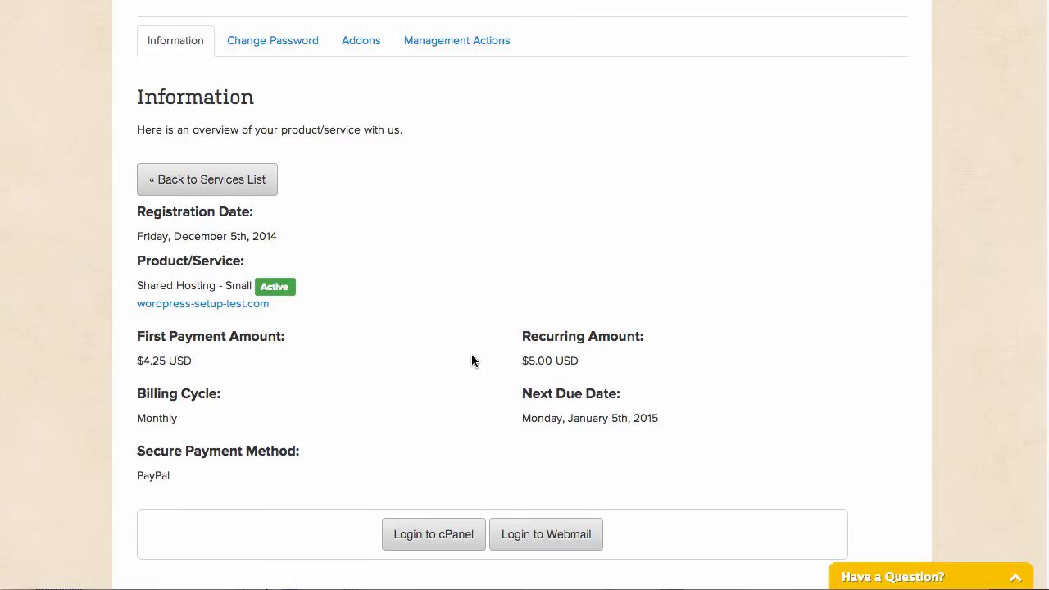
pyautogui.click(433, 534)
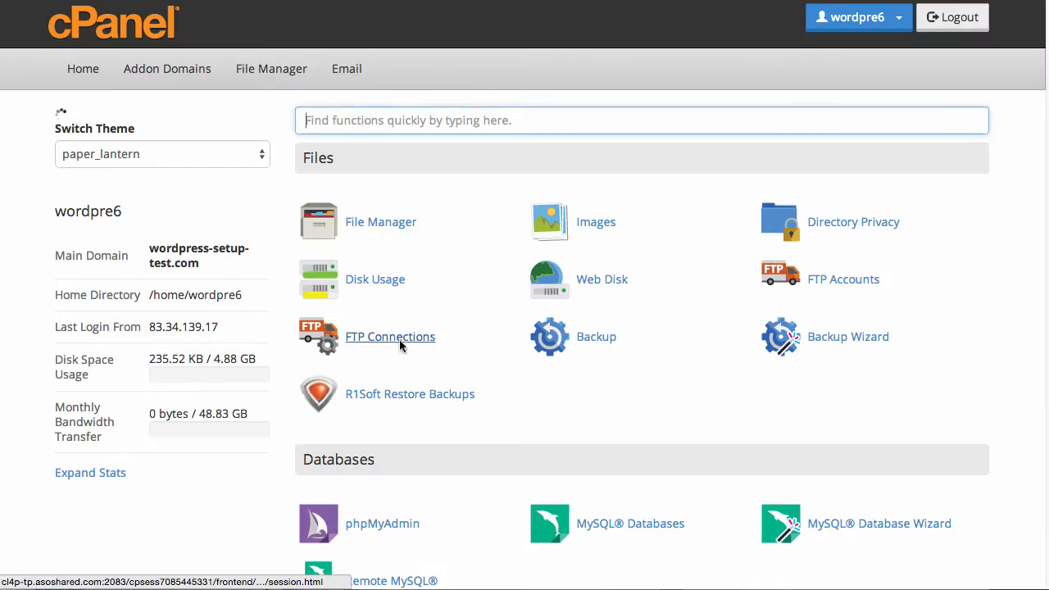
# Launch the Softaculous Apps Installer from cPanel's Software section.
pyautogui.scroll(-3)
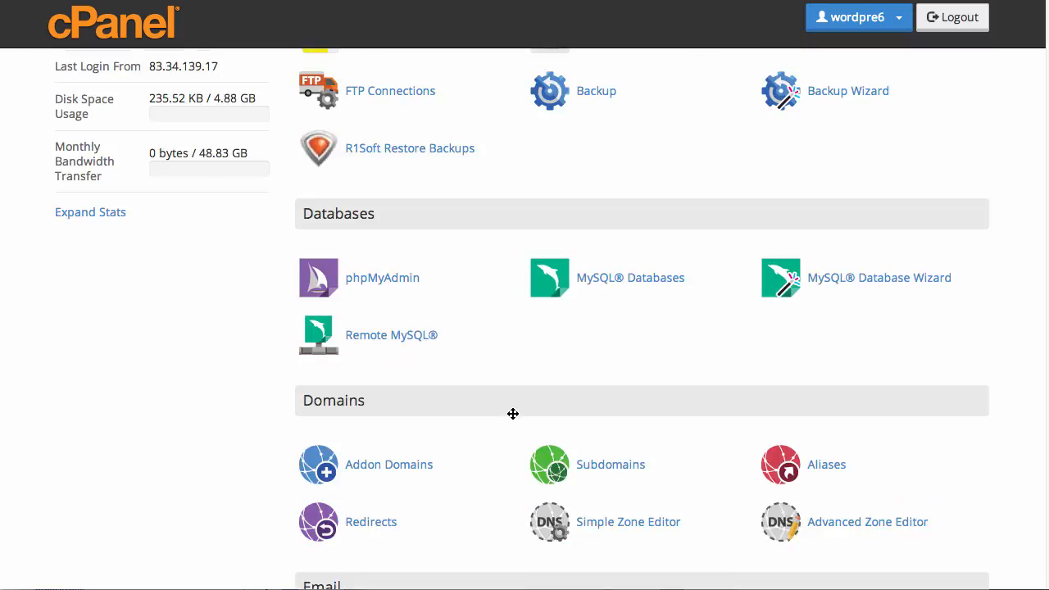
pyautogui.scroll(-3)
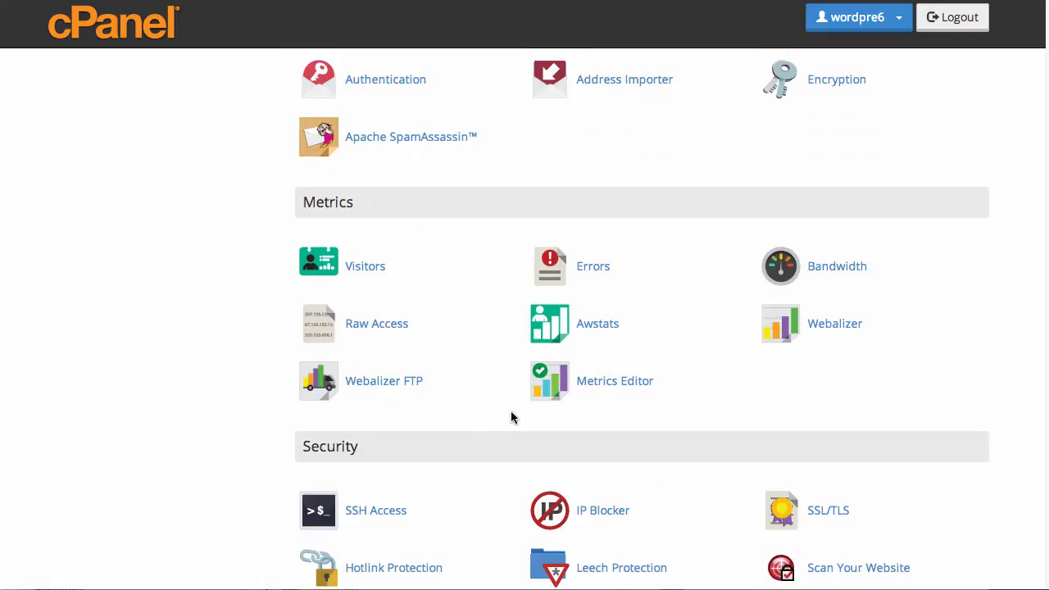
pyautogui.scroll(-3)
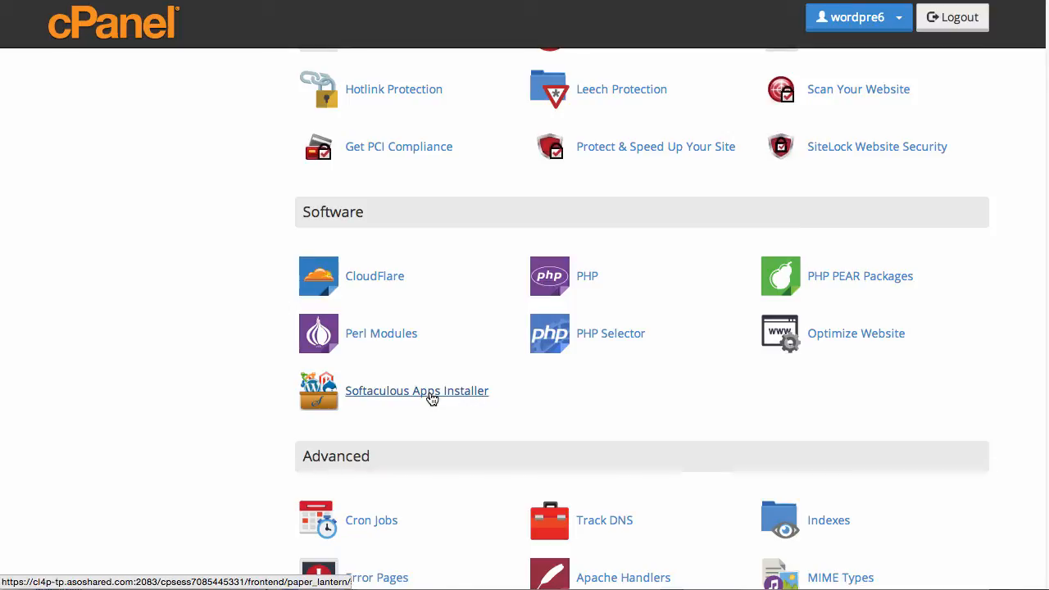
pyautogui.click(416, 390)
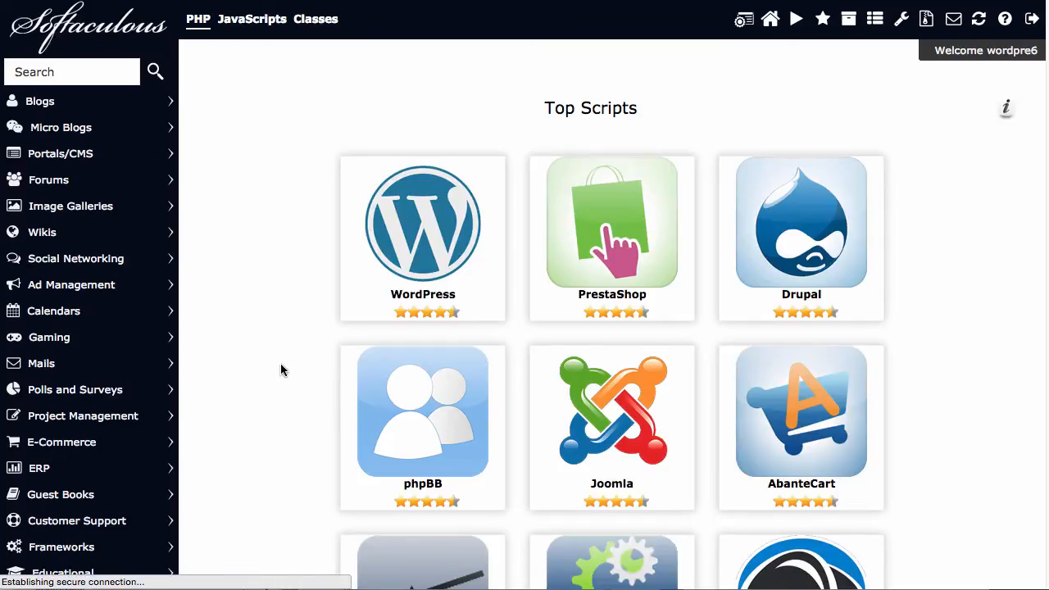
# Scroll the WordPress install form to the Software Setup settings for wordpress-setup-test.com.
pyautogui.scroll(-3)
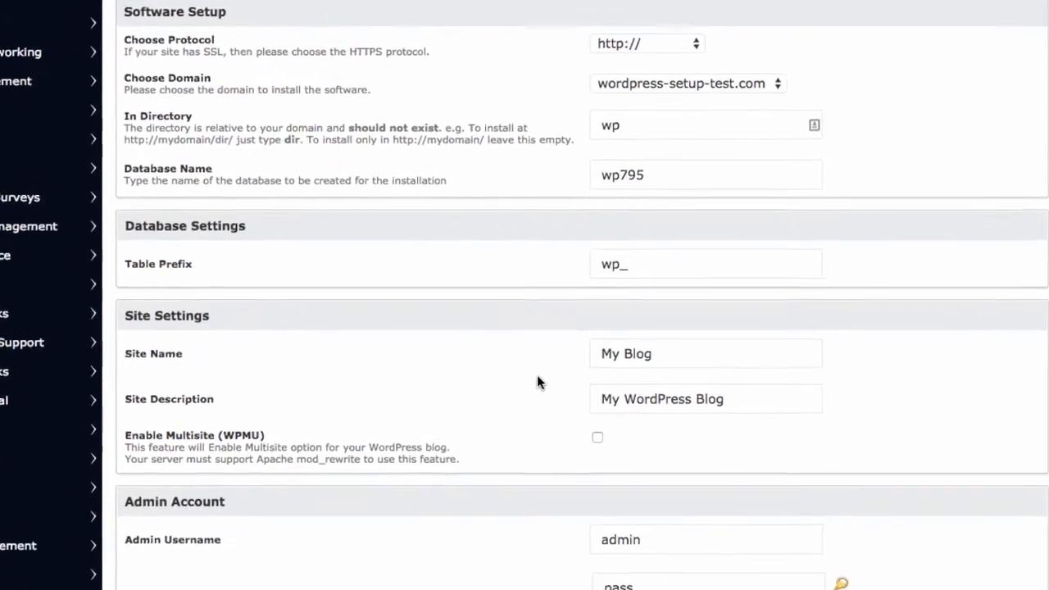
# Enter admin username rob32 and a strong admin password in the Admin Account fields.
pyautogui.scroll(-3)
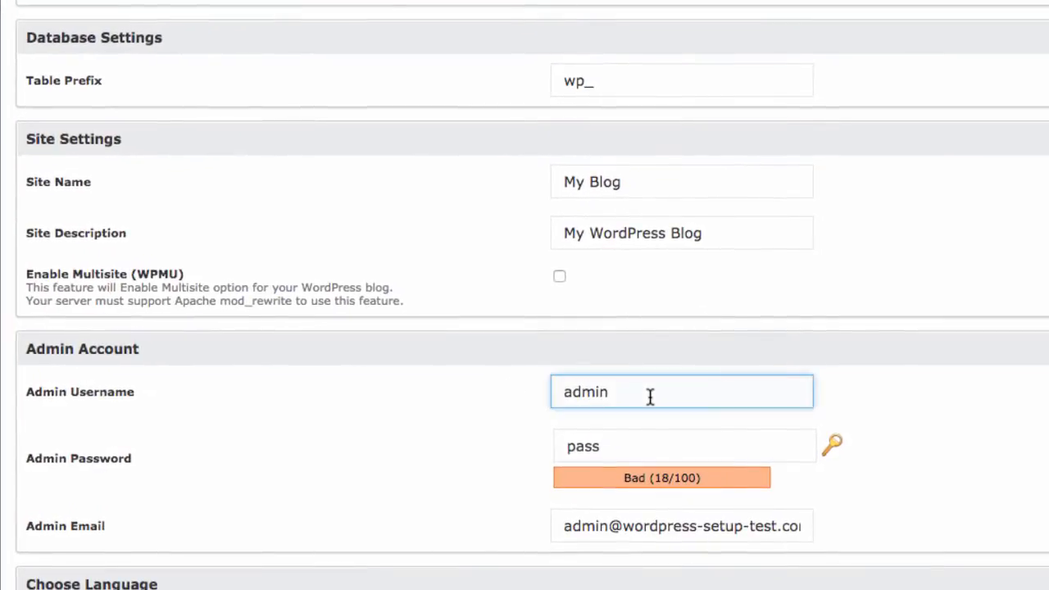
pyautogui.write('rob')
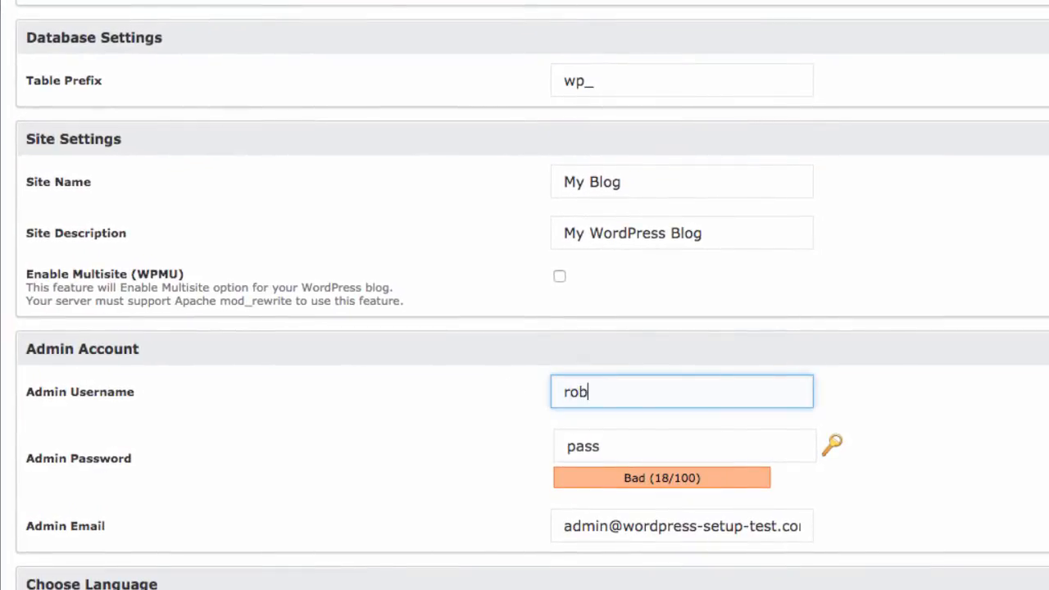
pyautogui.write('32')
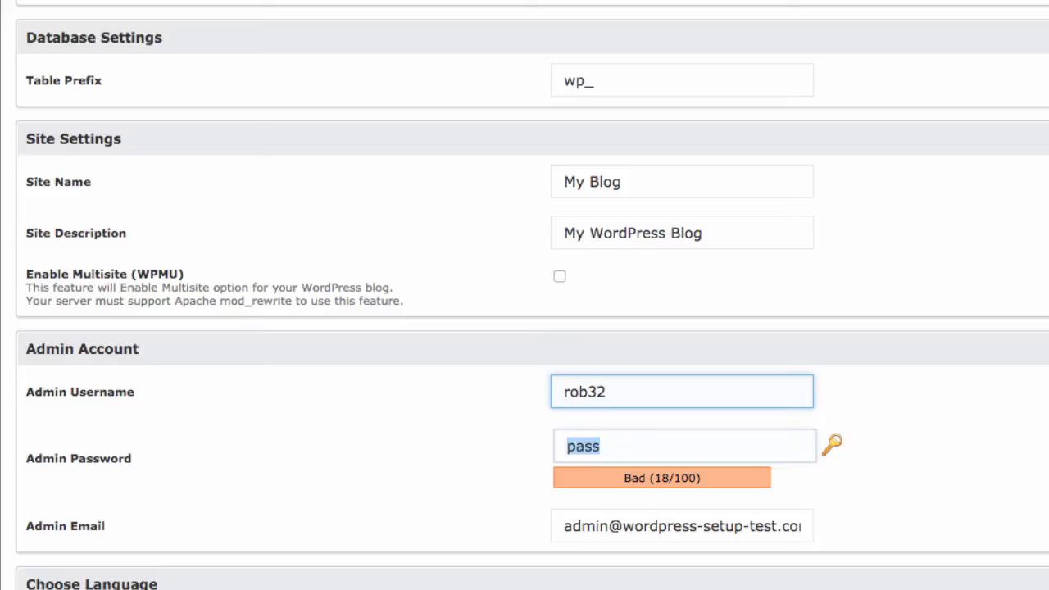
pyautogui.write('djsaklögsag')
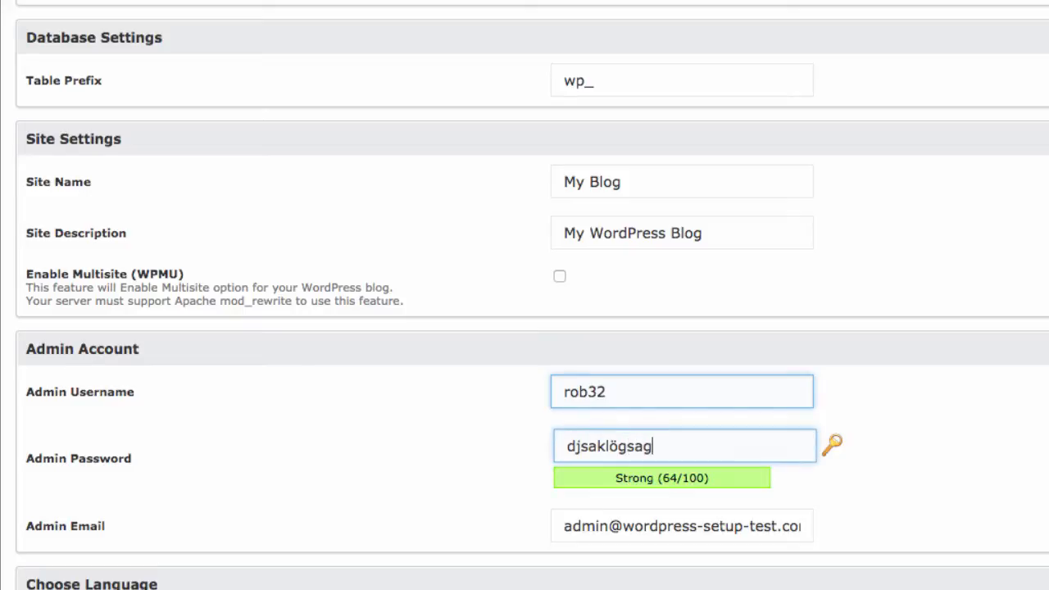
pyautogui.write('hewlaö')
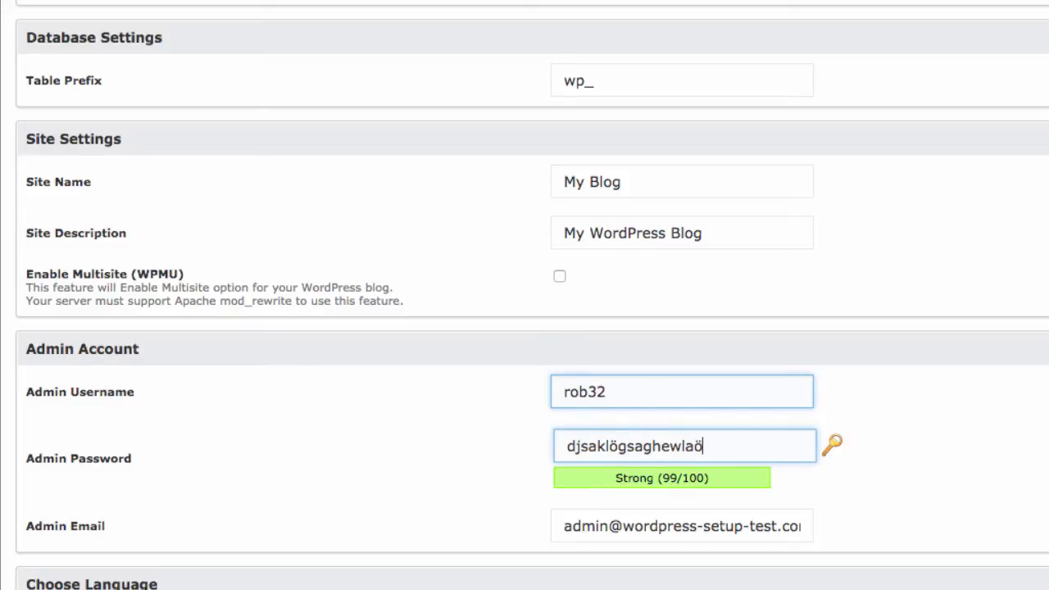
pyautogui.scroll(-3)
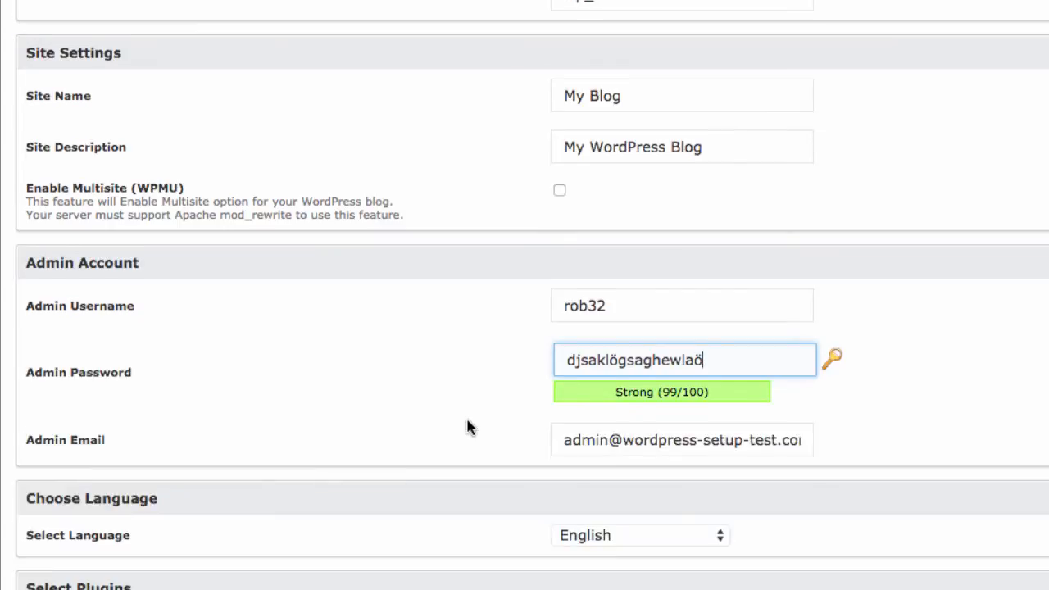
pyautogui.scroll(-3)
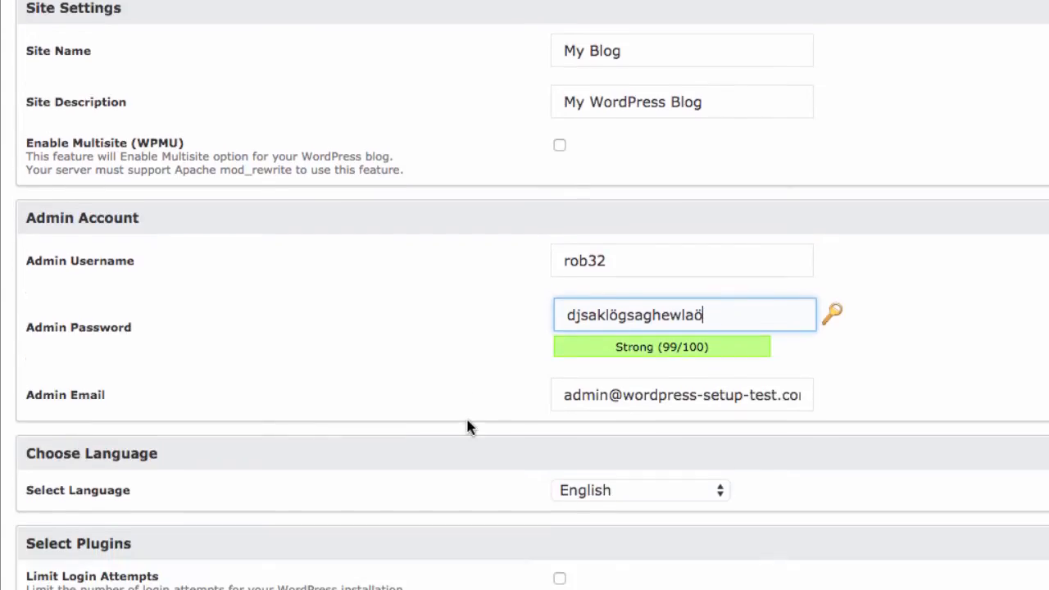
pyautogui.scroll(-3)
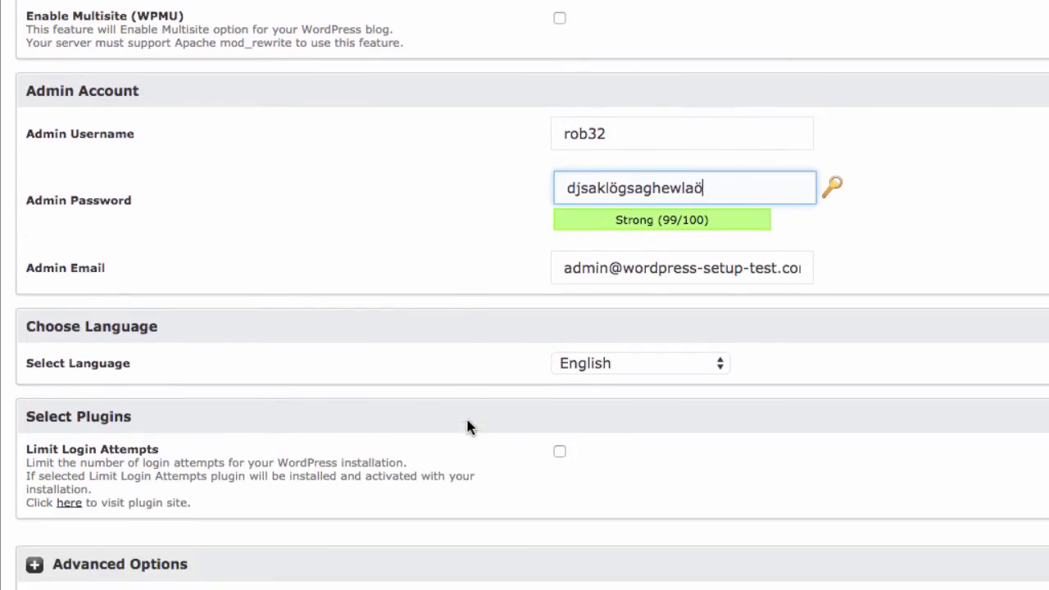
pyautogui.scroll(-3)
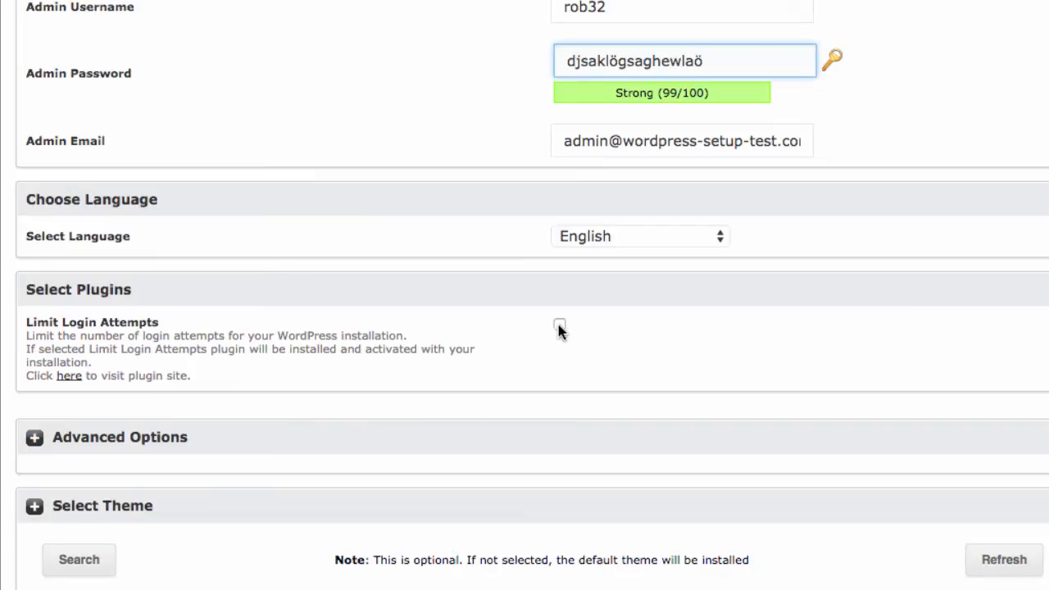
# Enable the Limit Login Attempts plugin and set automated backups to Once a day.
pyautogui.click(561, 324)
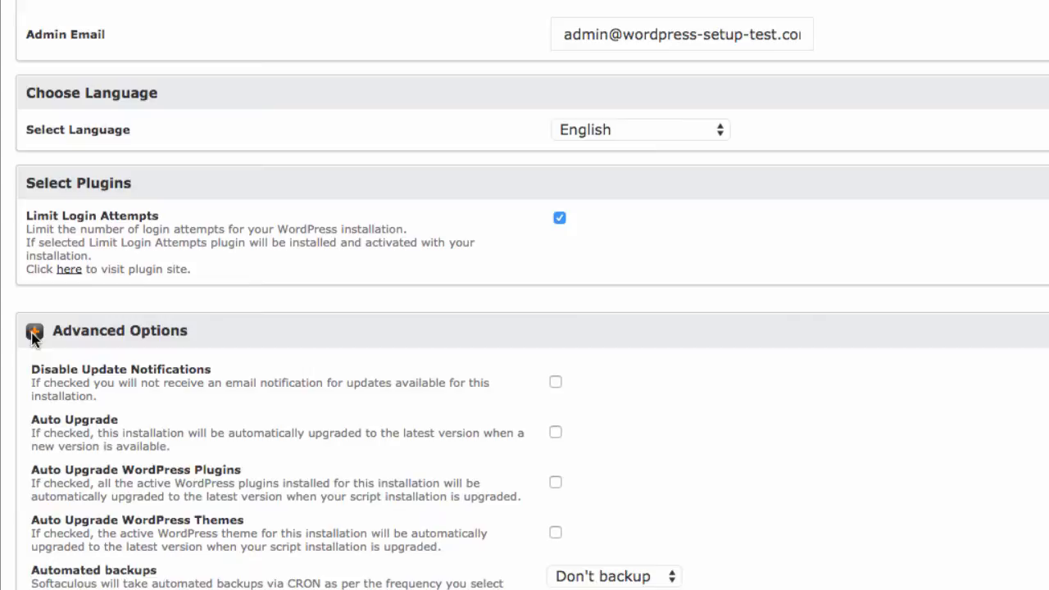
pyautogui.scroll(-3)
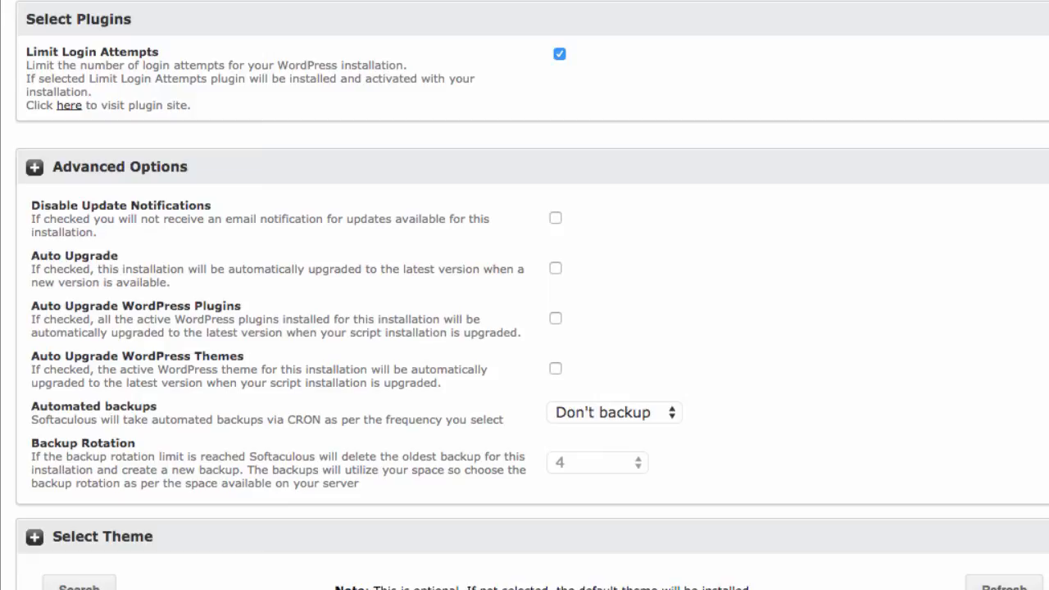
pyautogui.click(613, 413)
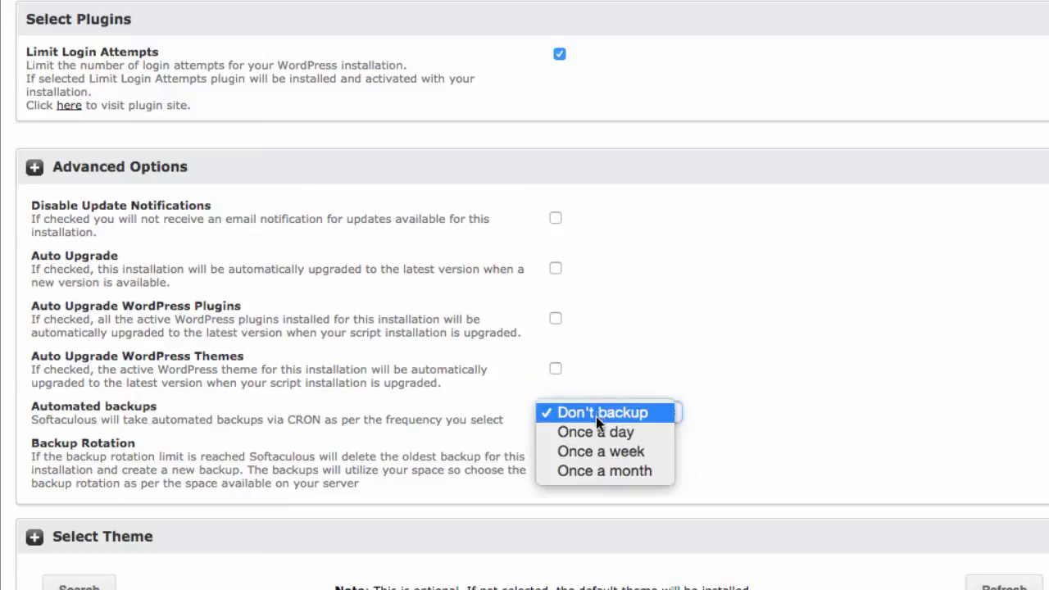
pyautogui.click(597, 431)
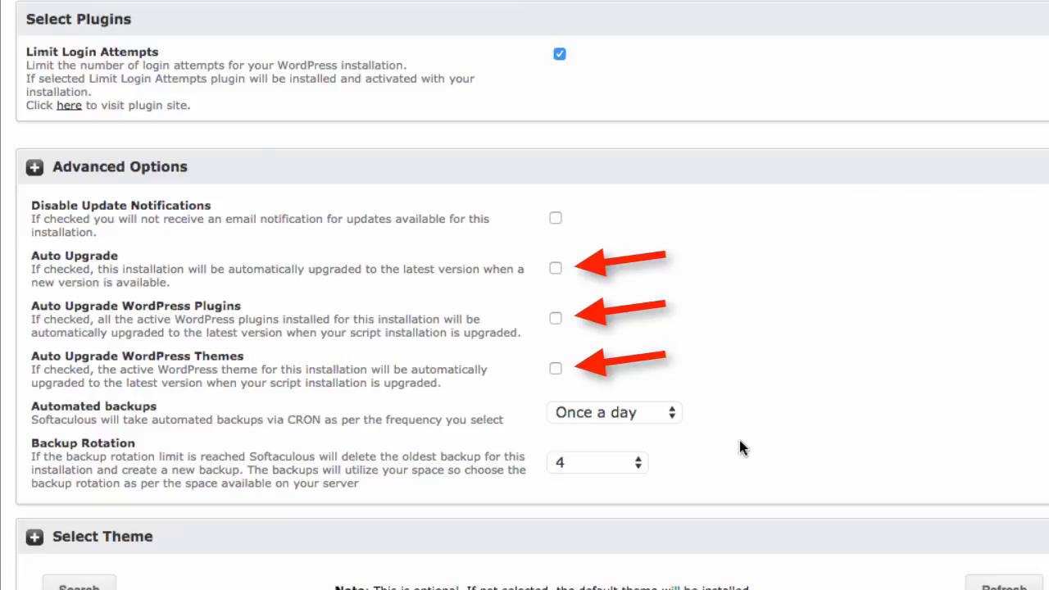
pyautogui.moveTo(740, 464)
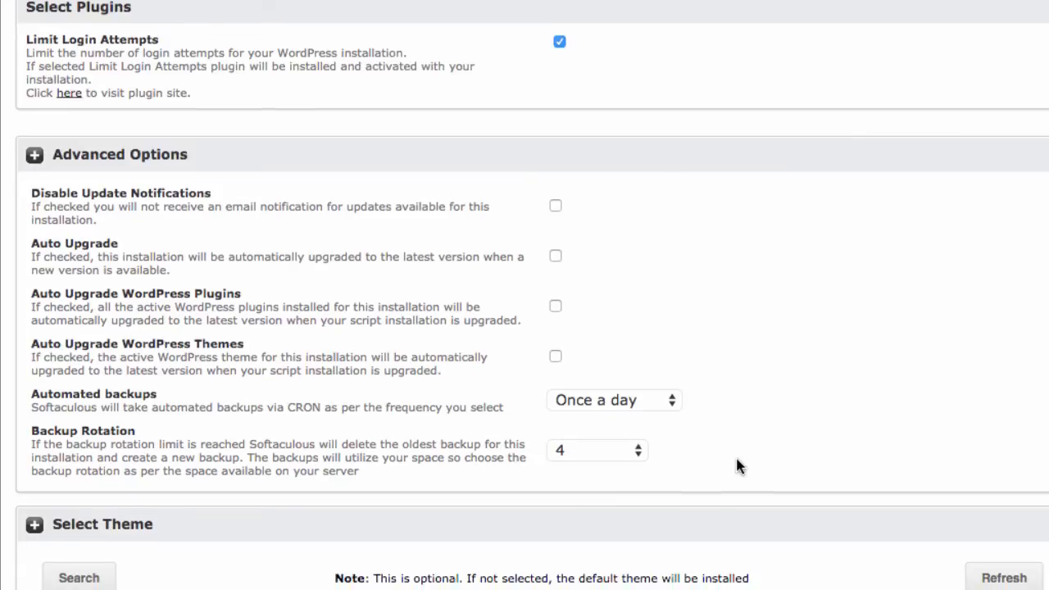
# Select the MahutolisMagazine theme and submit the WordPress installation.
pyautogui.scroll(-3)
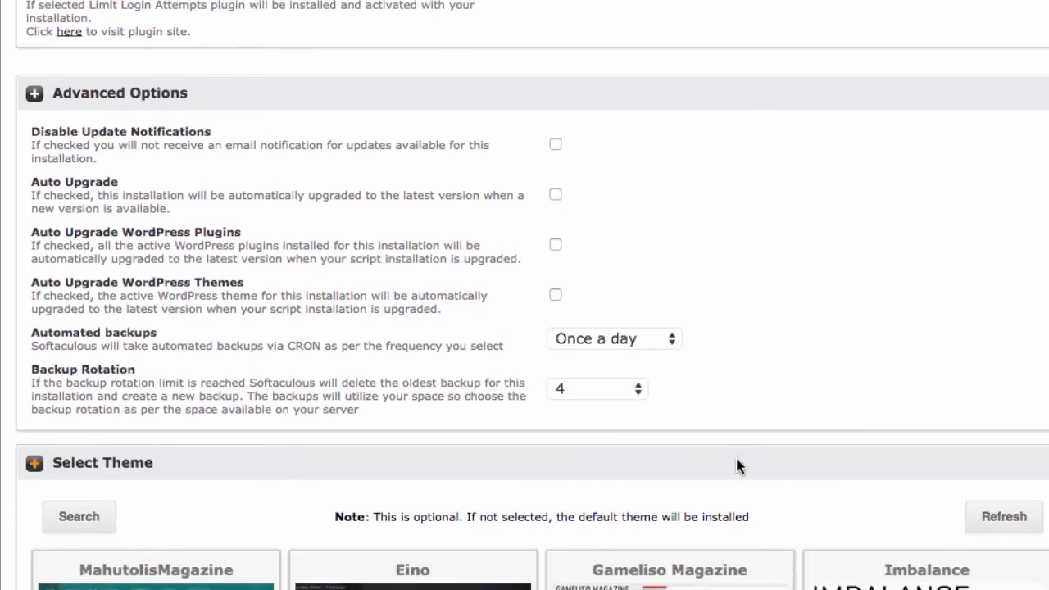
pyautogui.scroll(-3)
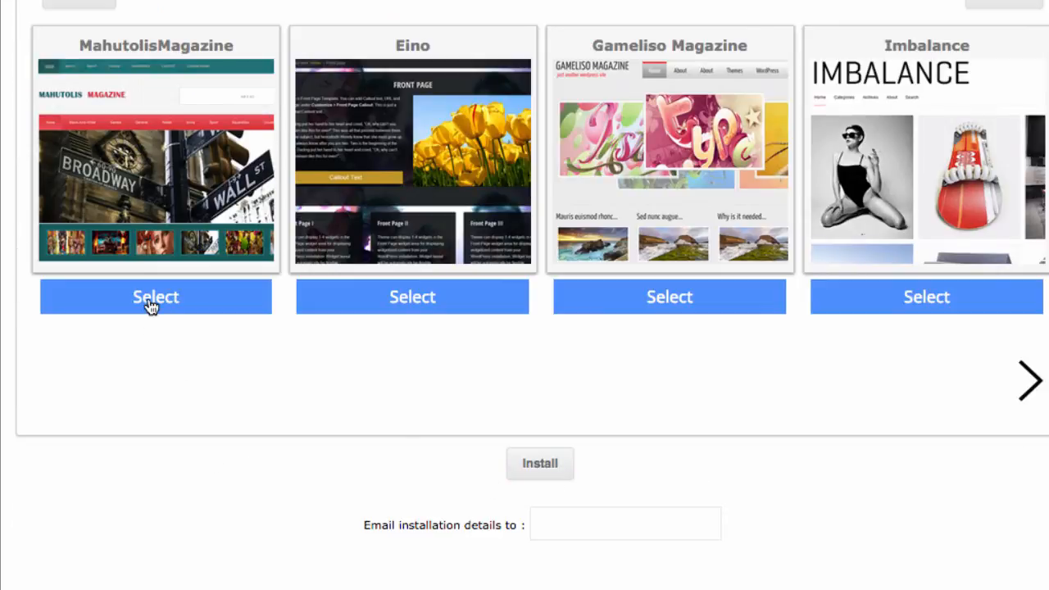
pyautogui.click(156, 297)
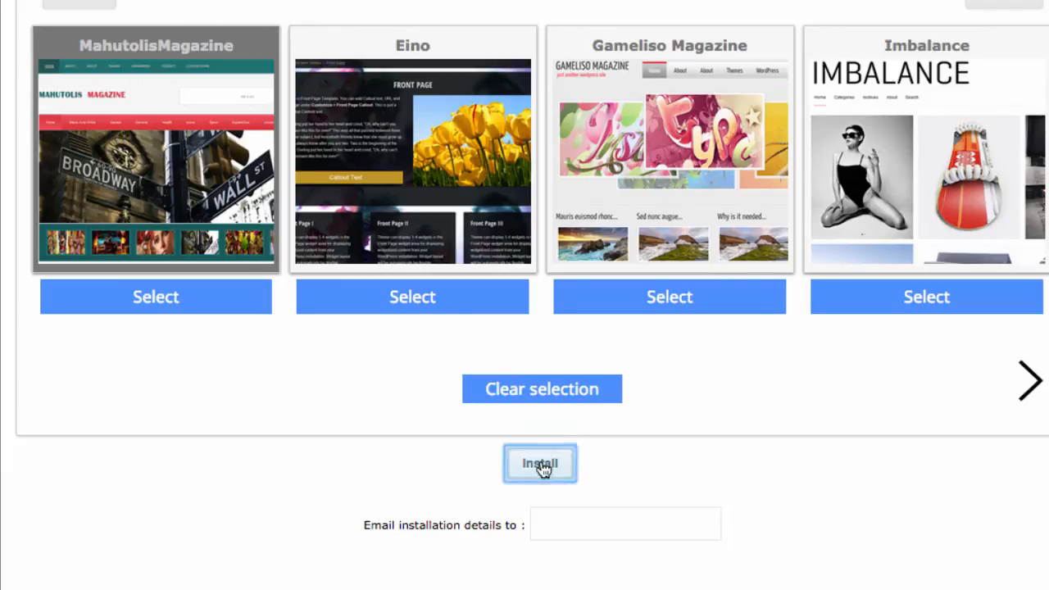
pyautogui.click(541, 462)
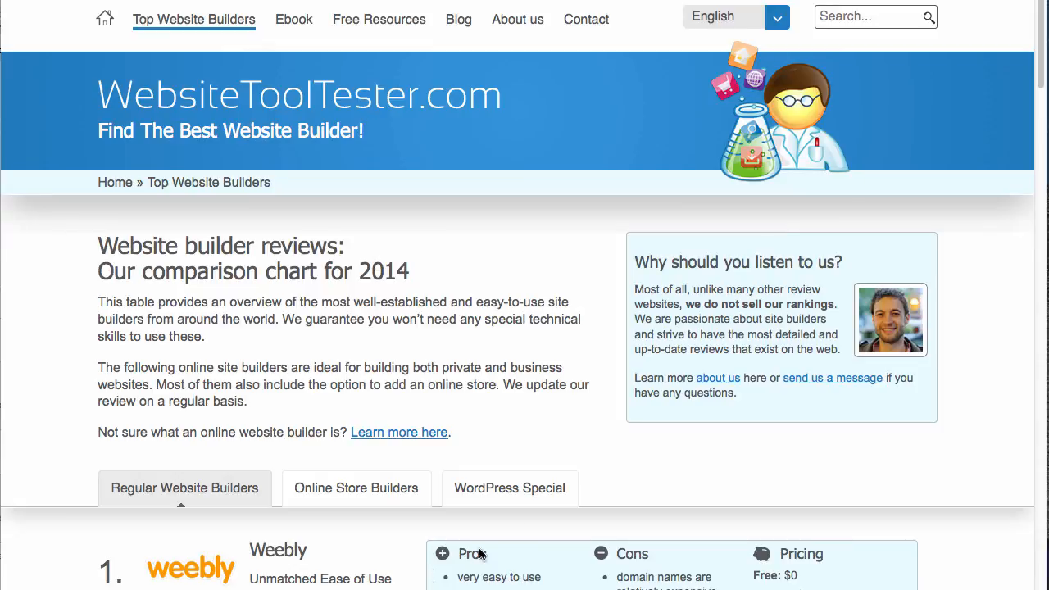
# Open the WordPress Beginners Guide under the WordPress Special tab and skim its overview.
pyautogui.click(509, 489)
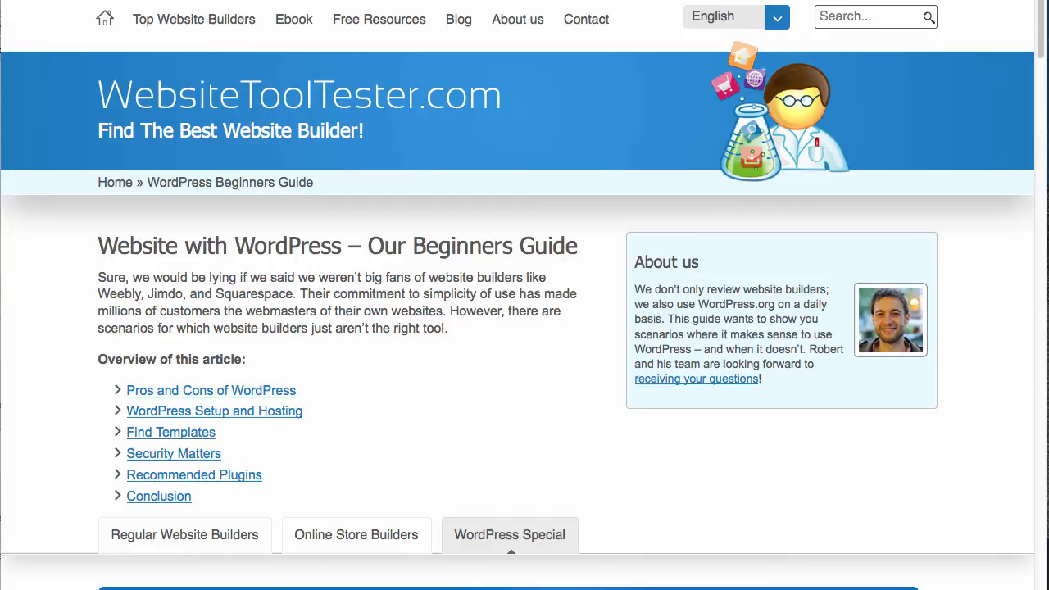
pyautogui.scroll(-3)
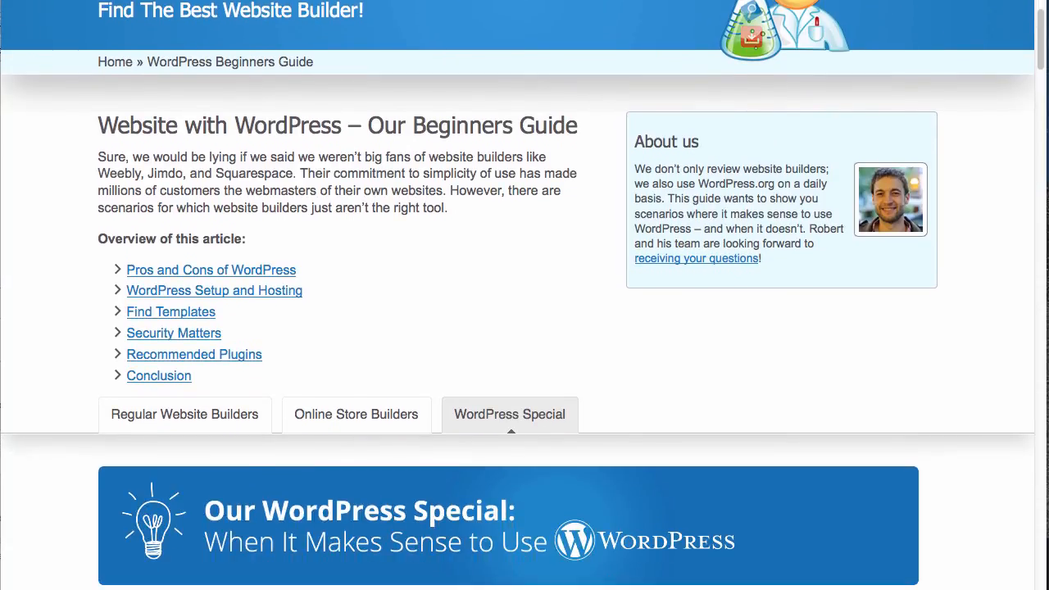